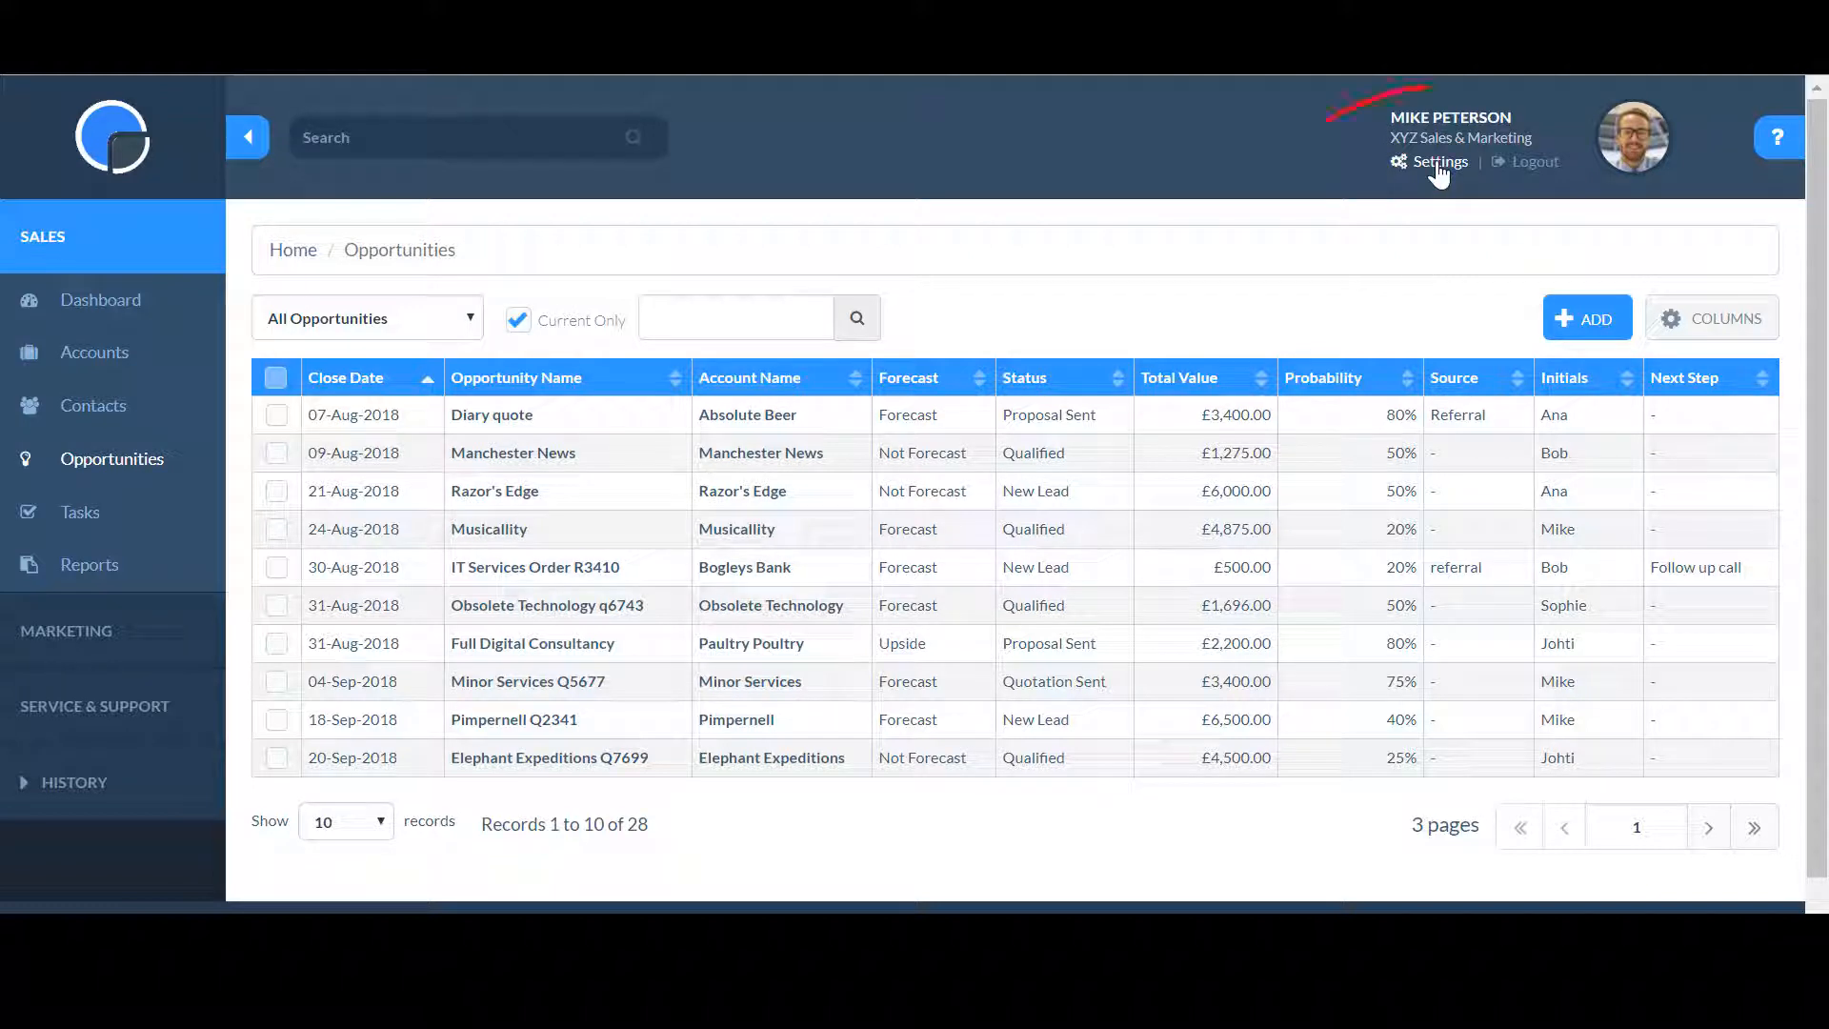
Step: Enter VAT as the tax name and 20 as the tax rate in Company Settings
left_click(1437, 161)
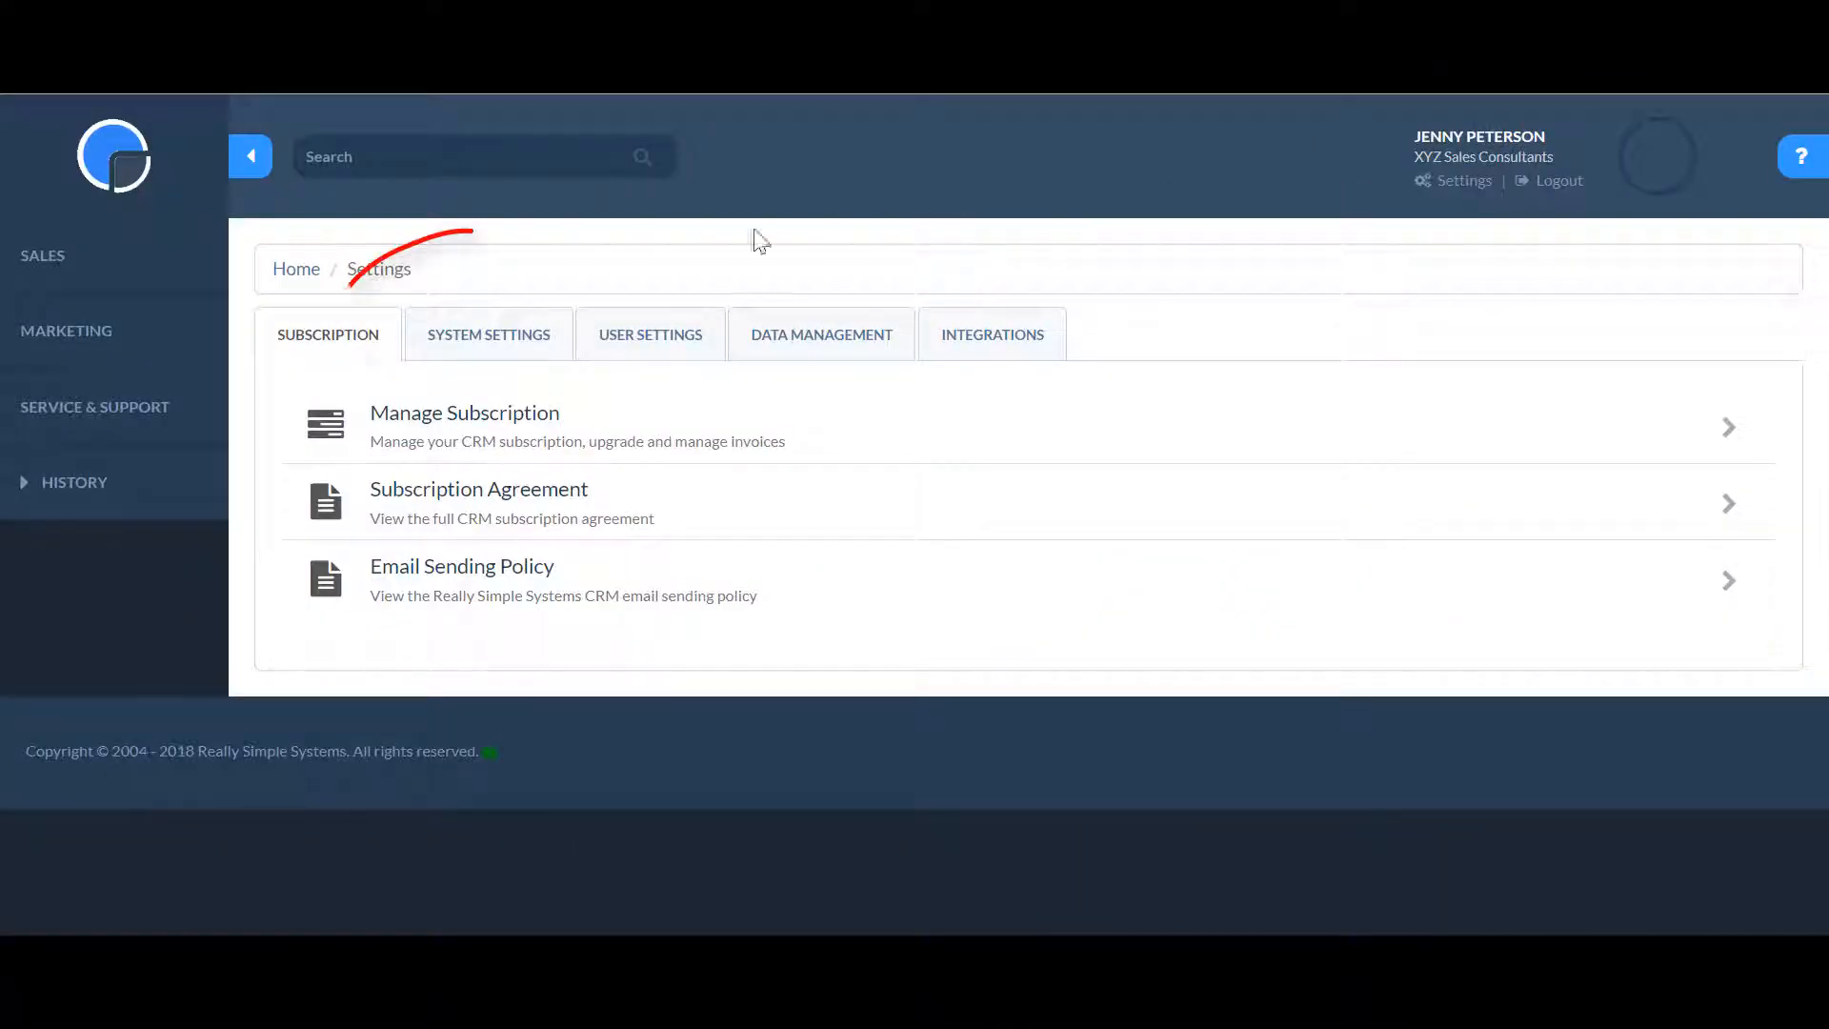
left_click(487, 334)
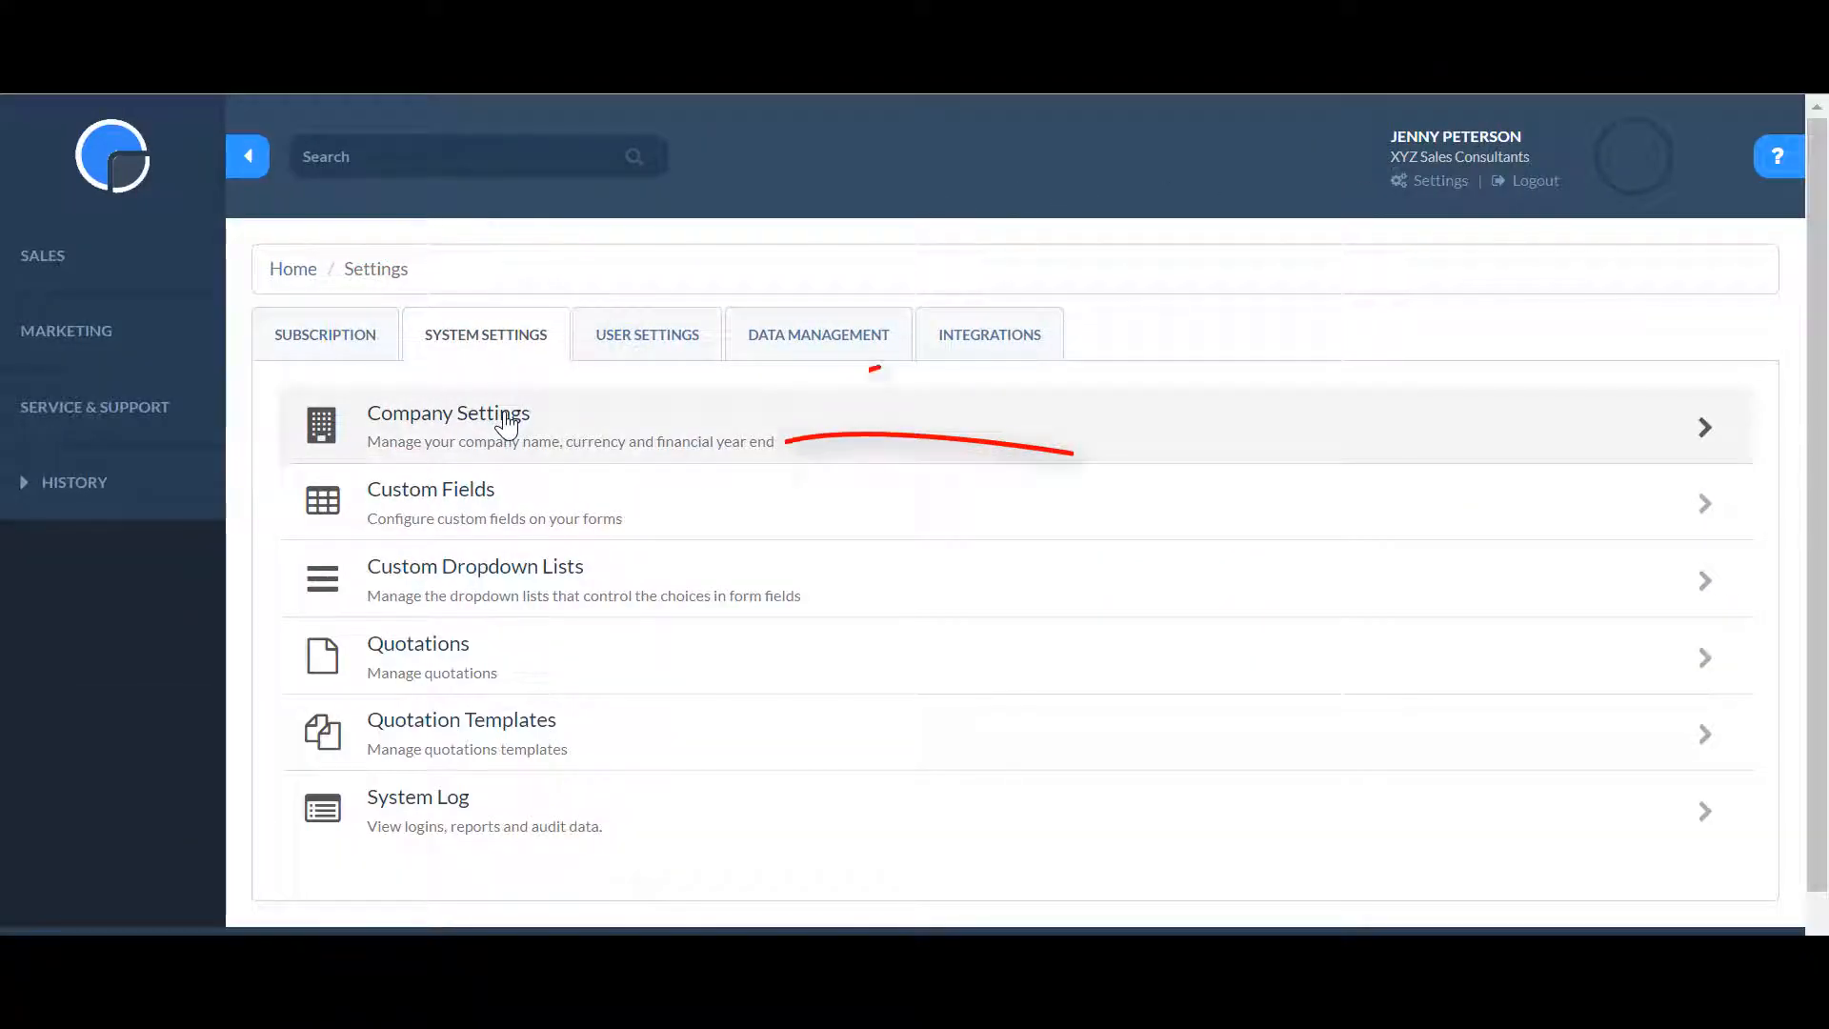
left_click(448, 426)
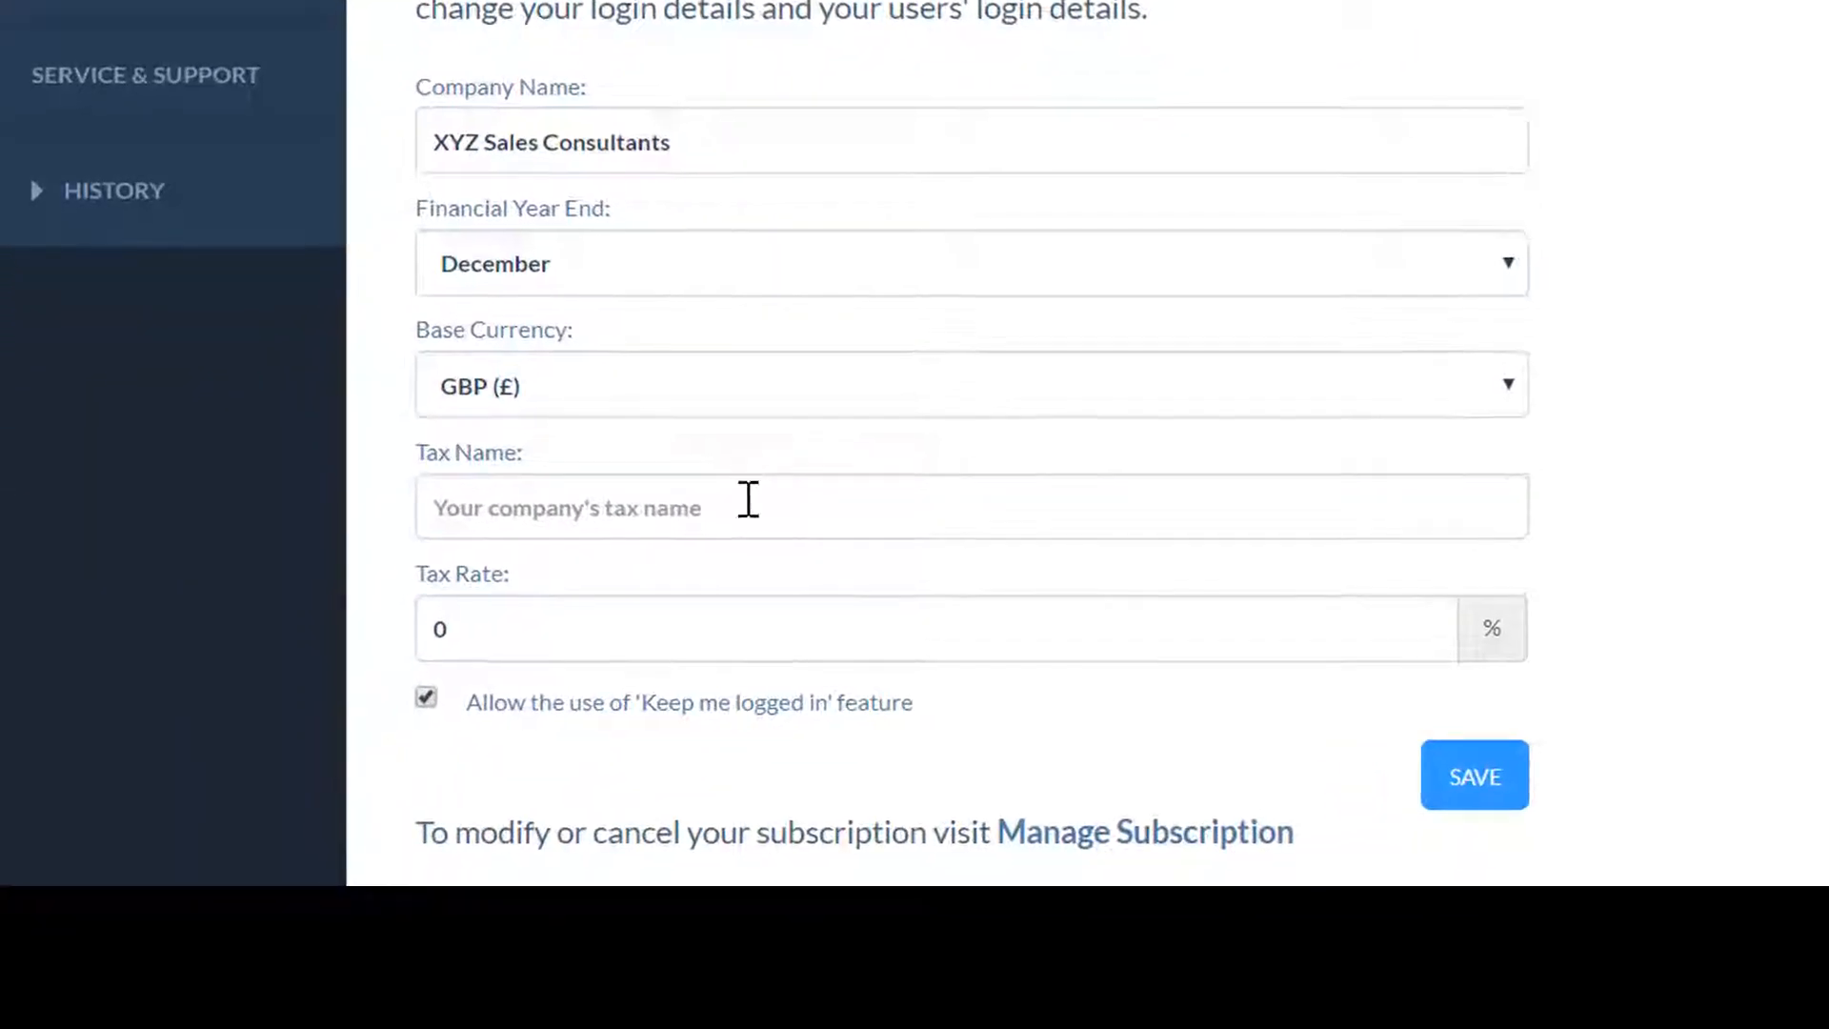
type("VAT")
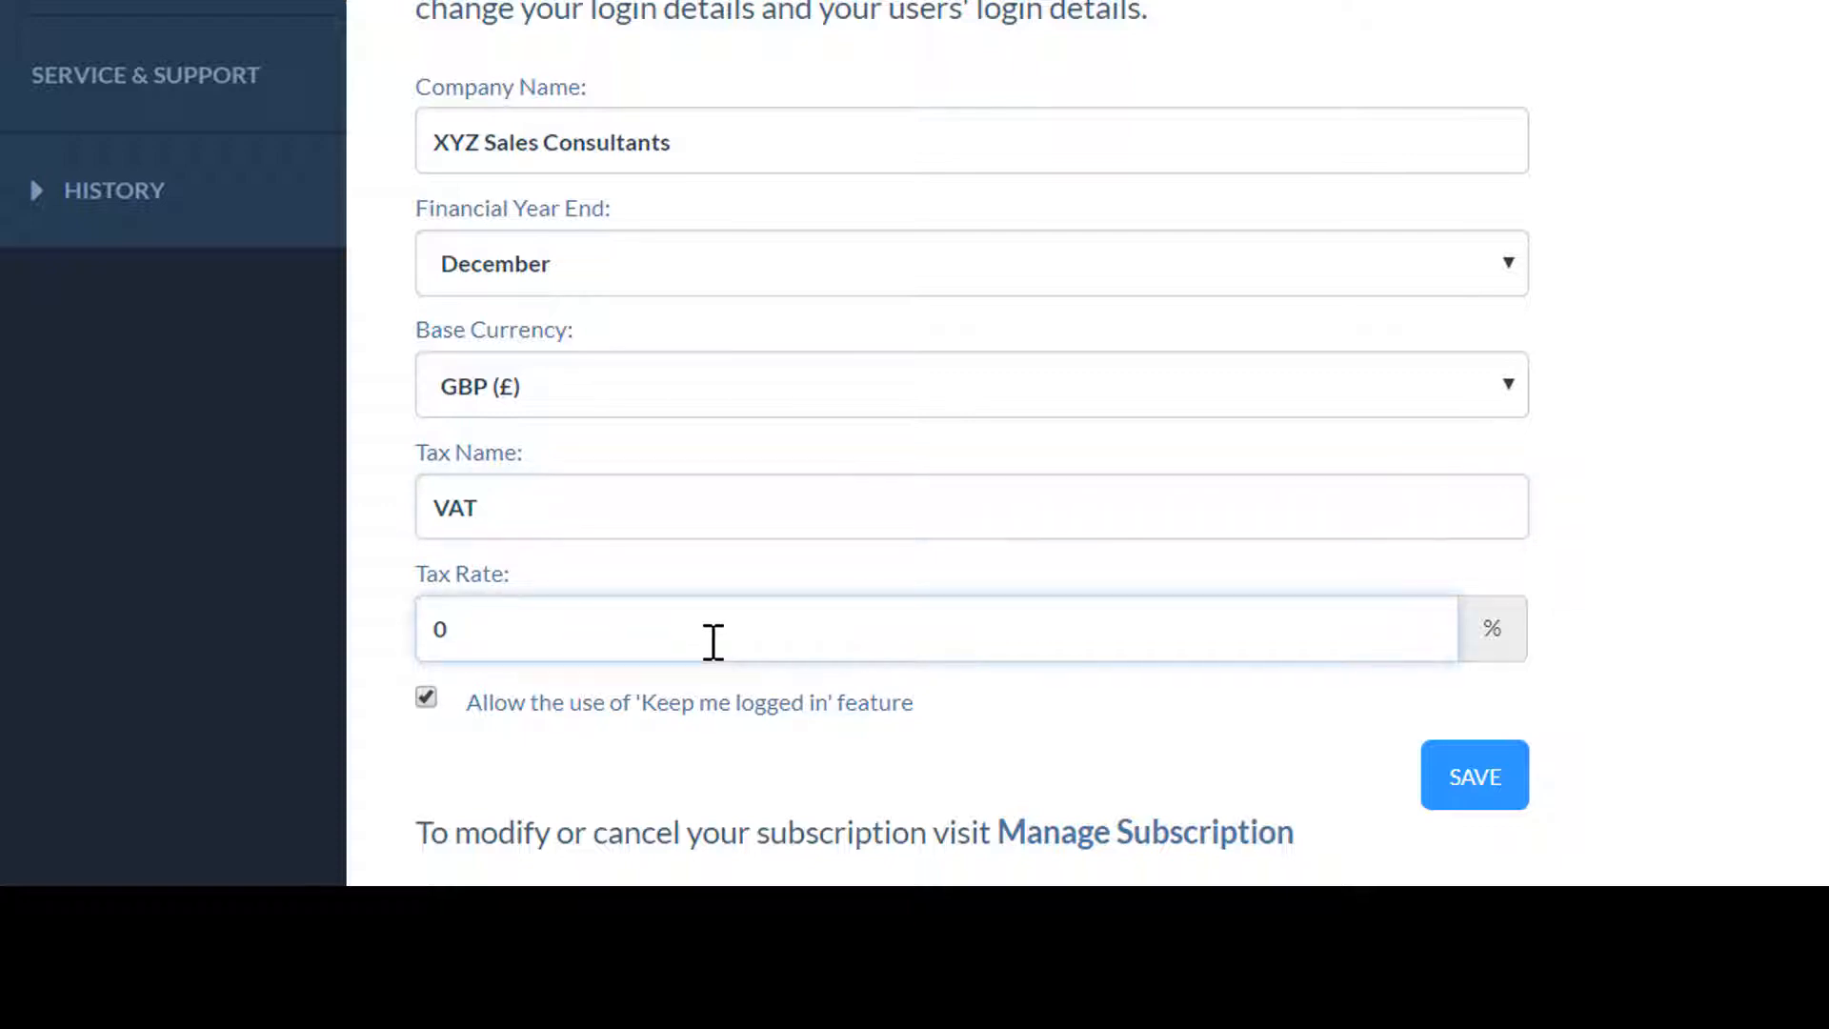
type("20")
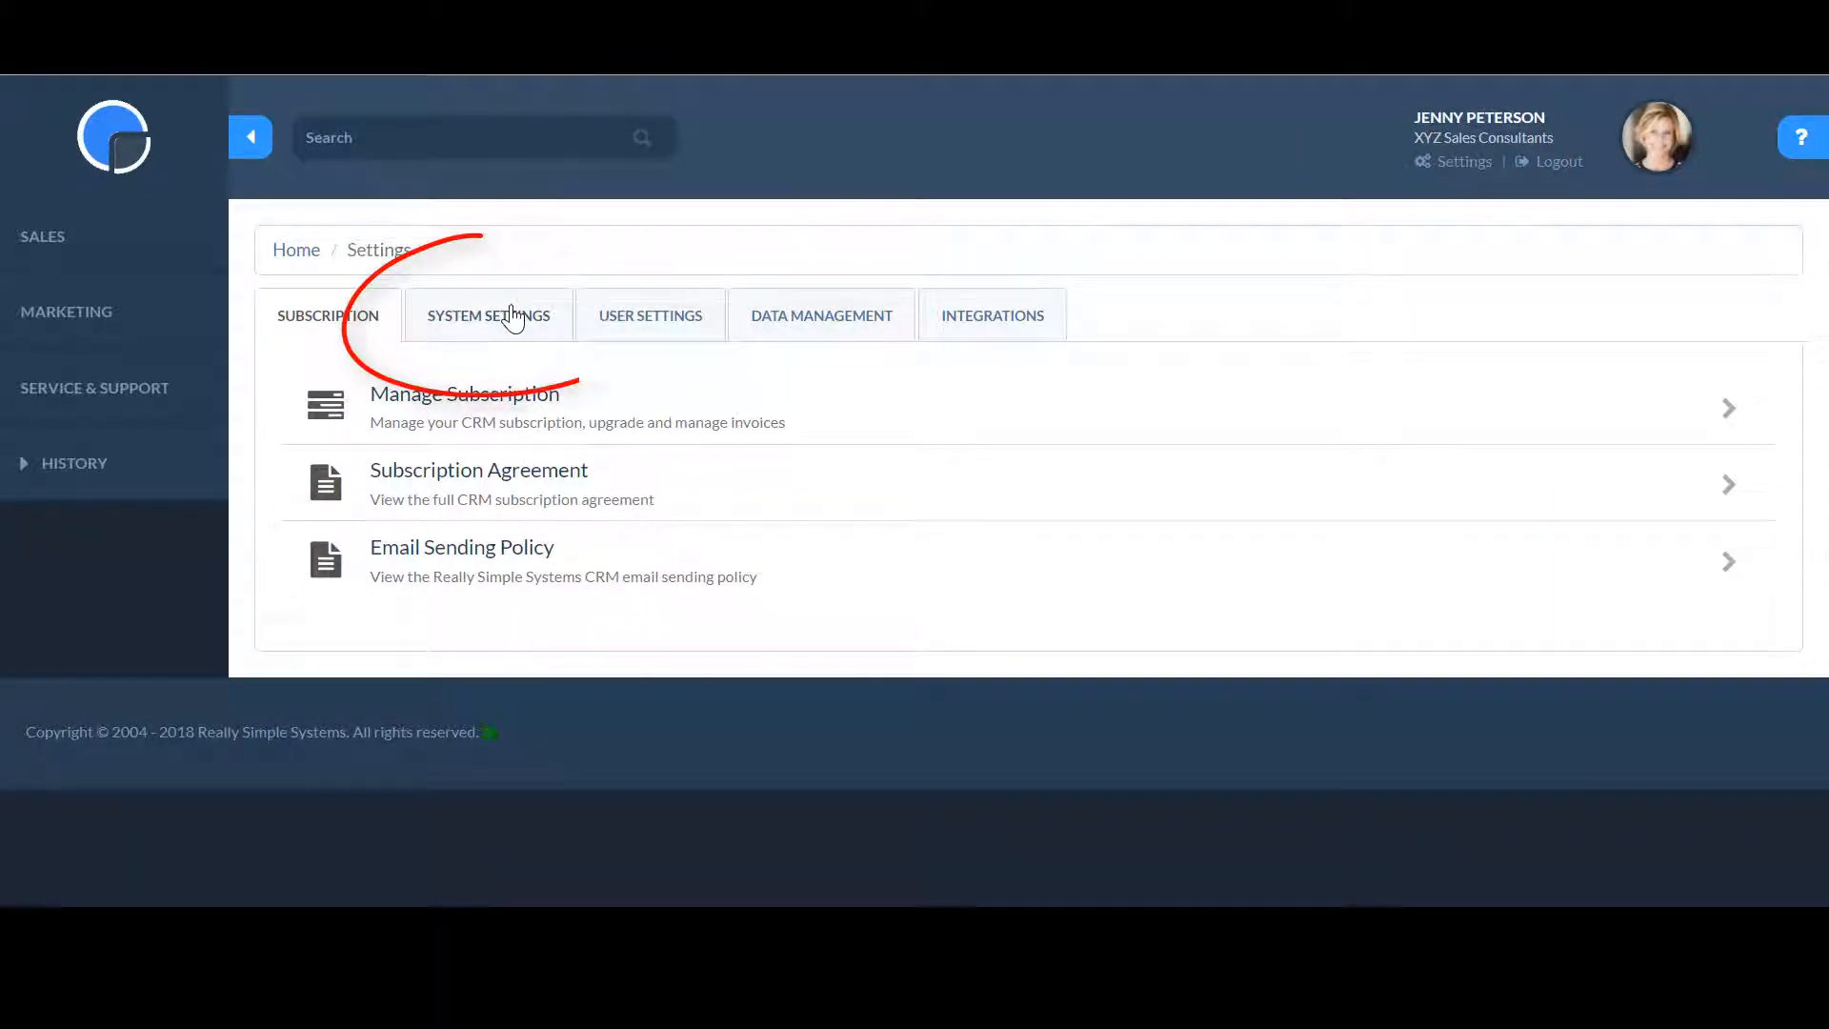
Step: Switch the Default quotation template's page layout size to A4
left_click(485, 315)
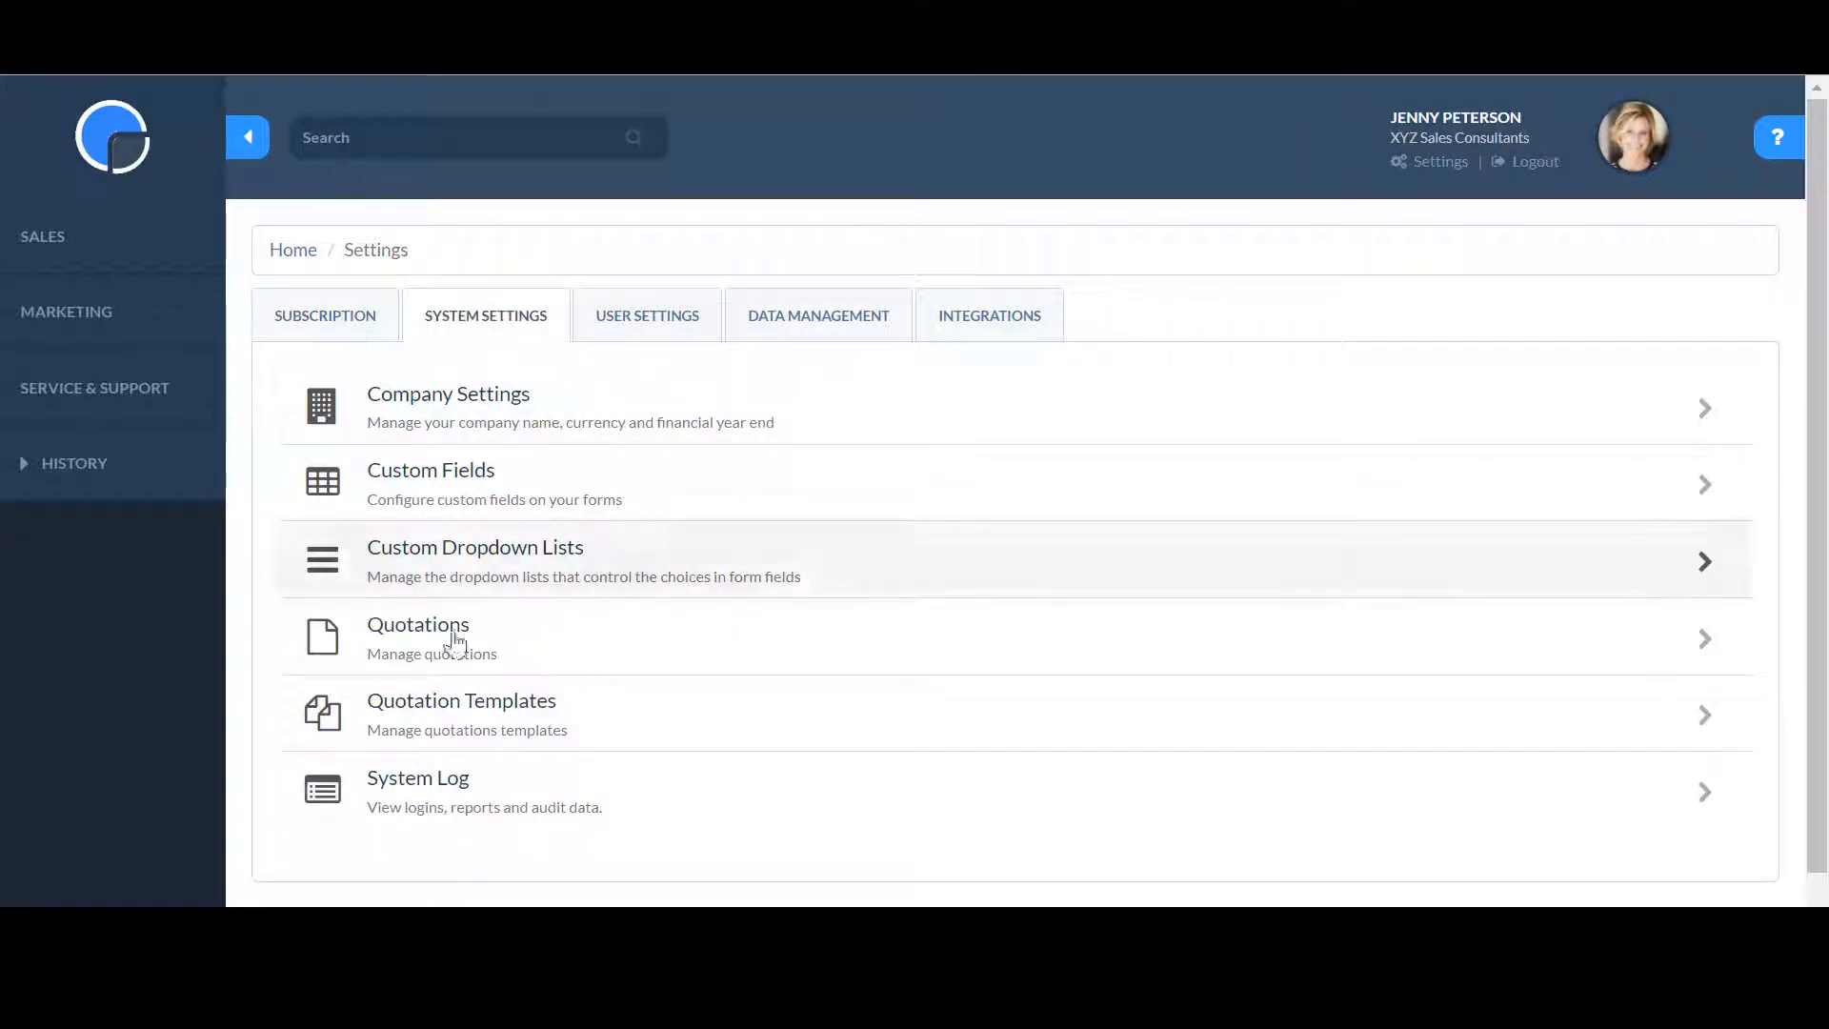
left_click(461, 700)
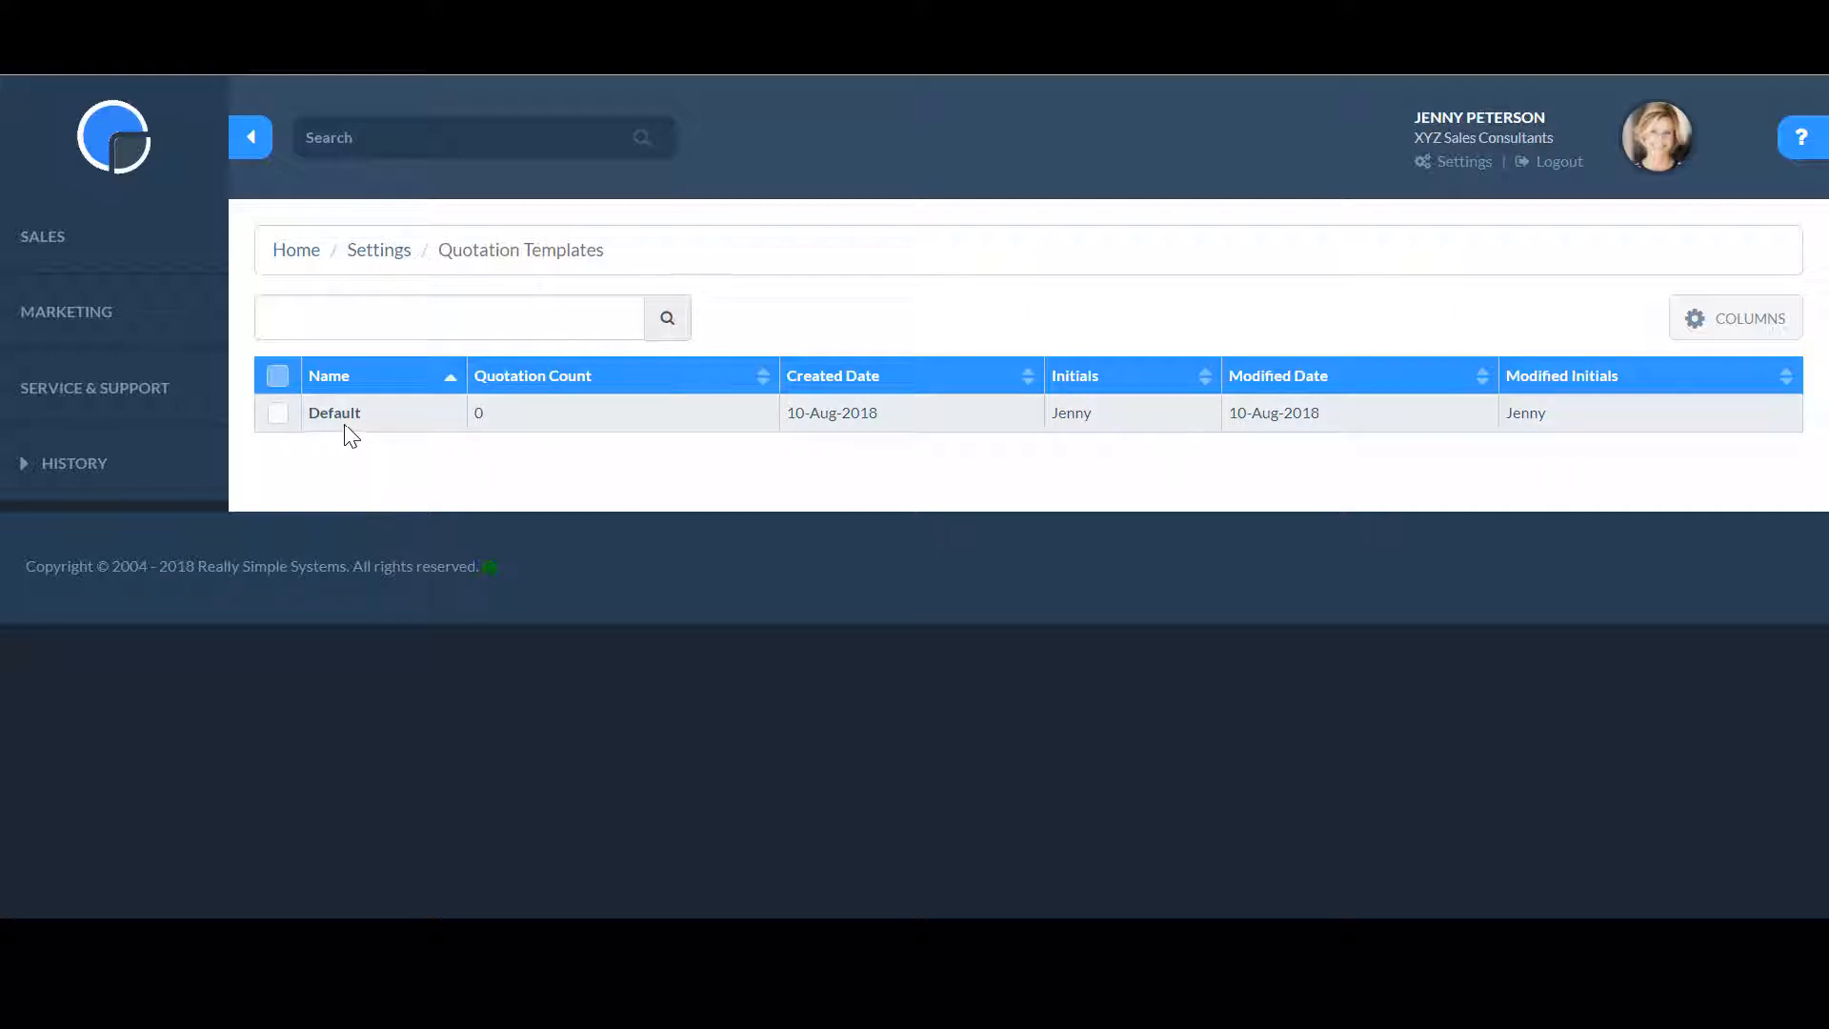
left_click(334, 412)
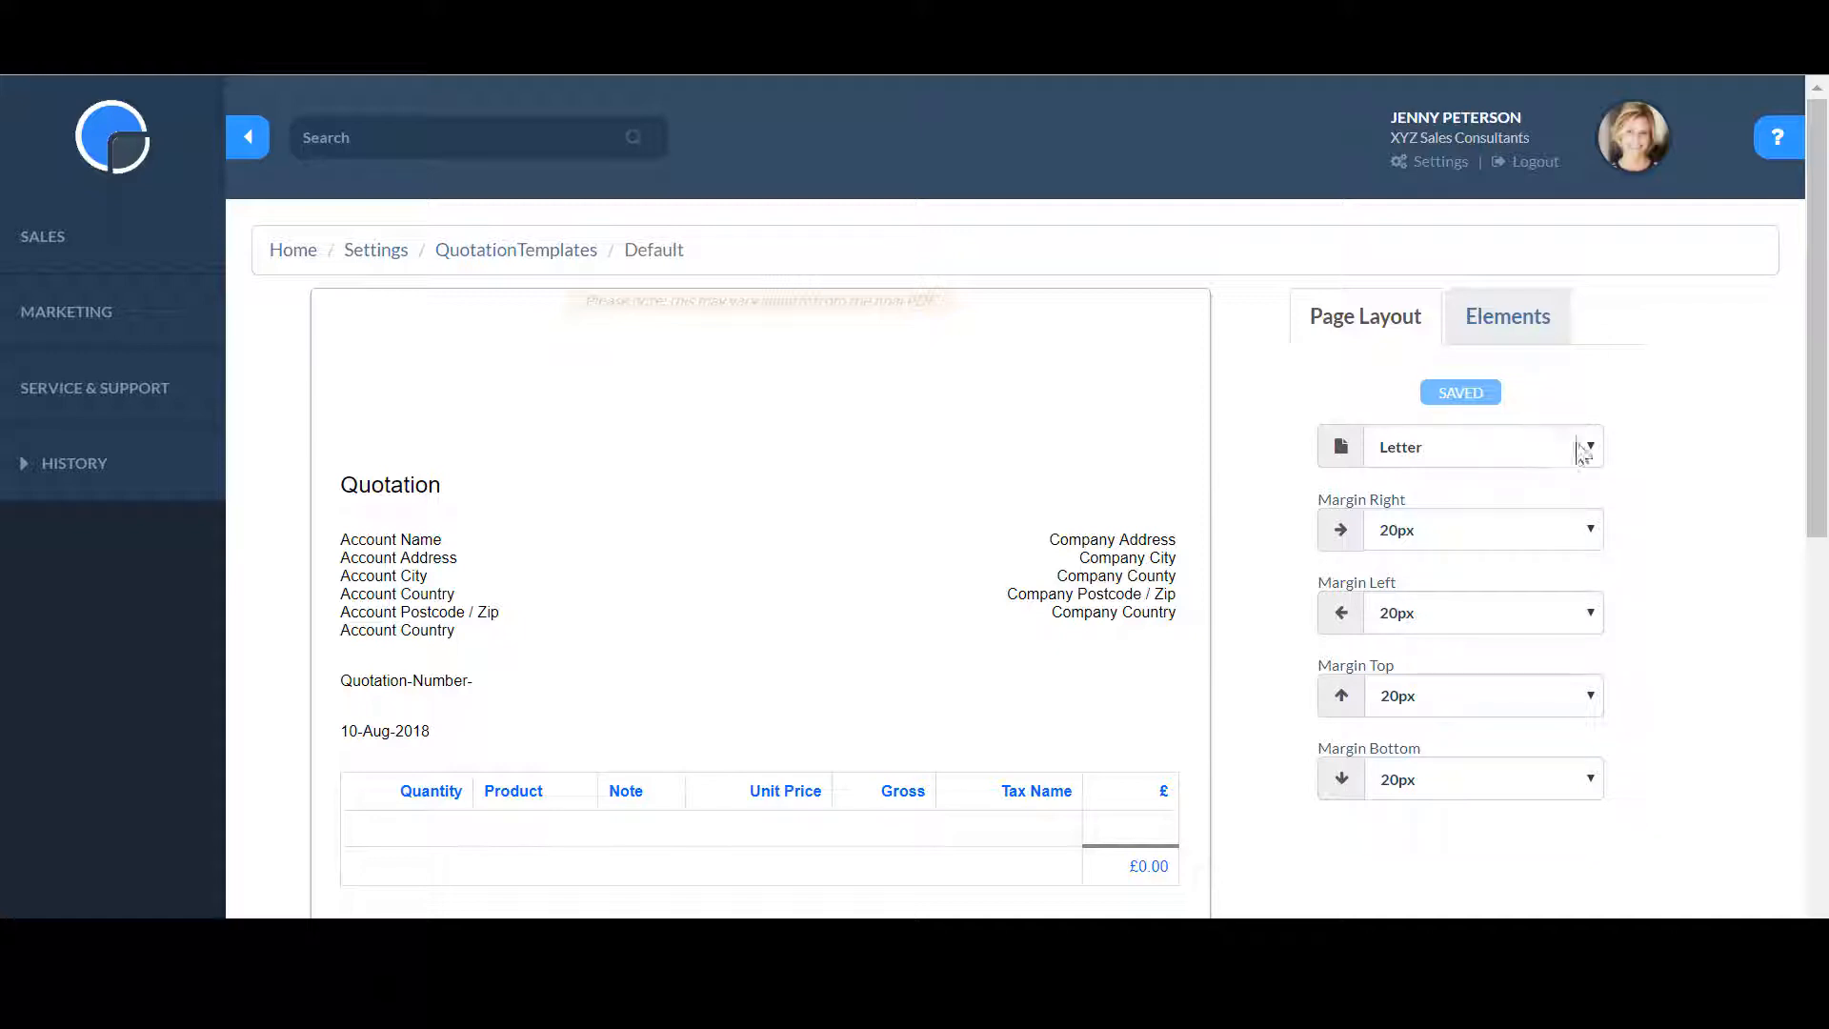
left_click(1481, 446)
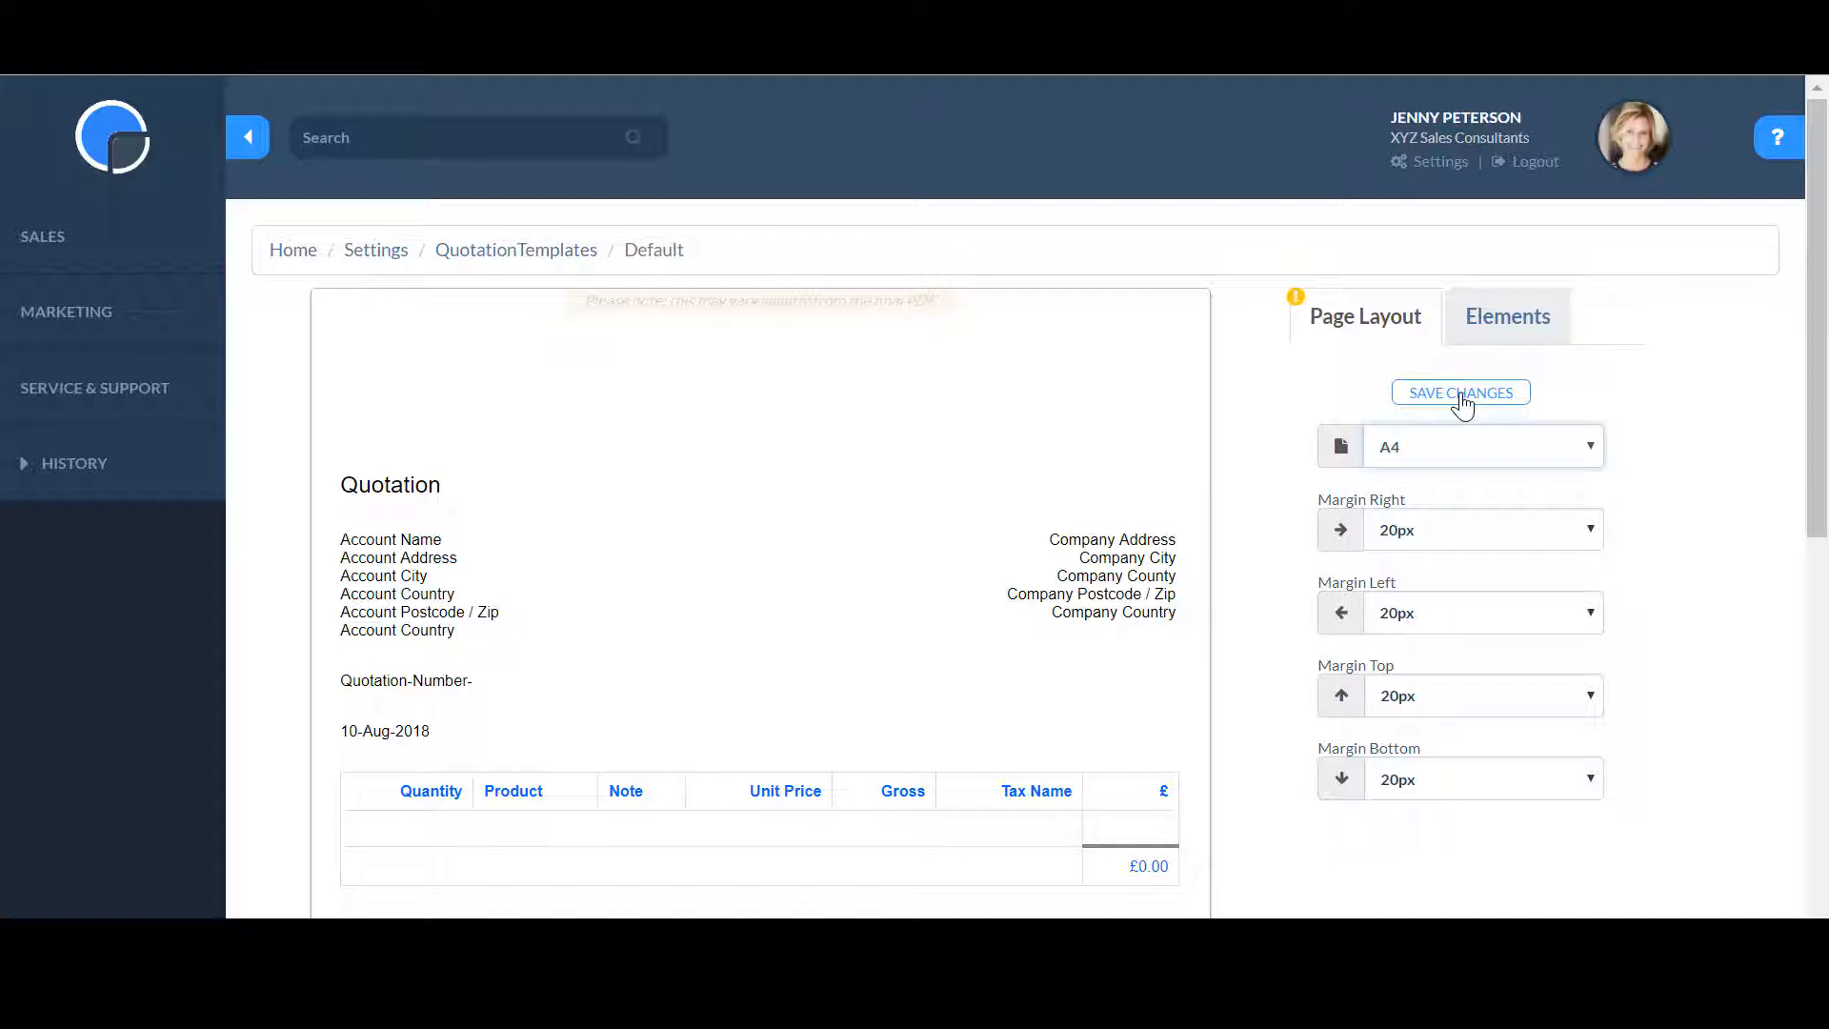
mouse_move(1467, 338)
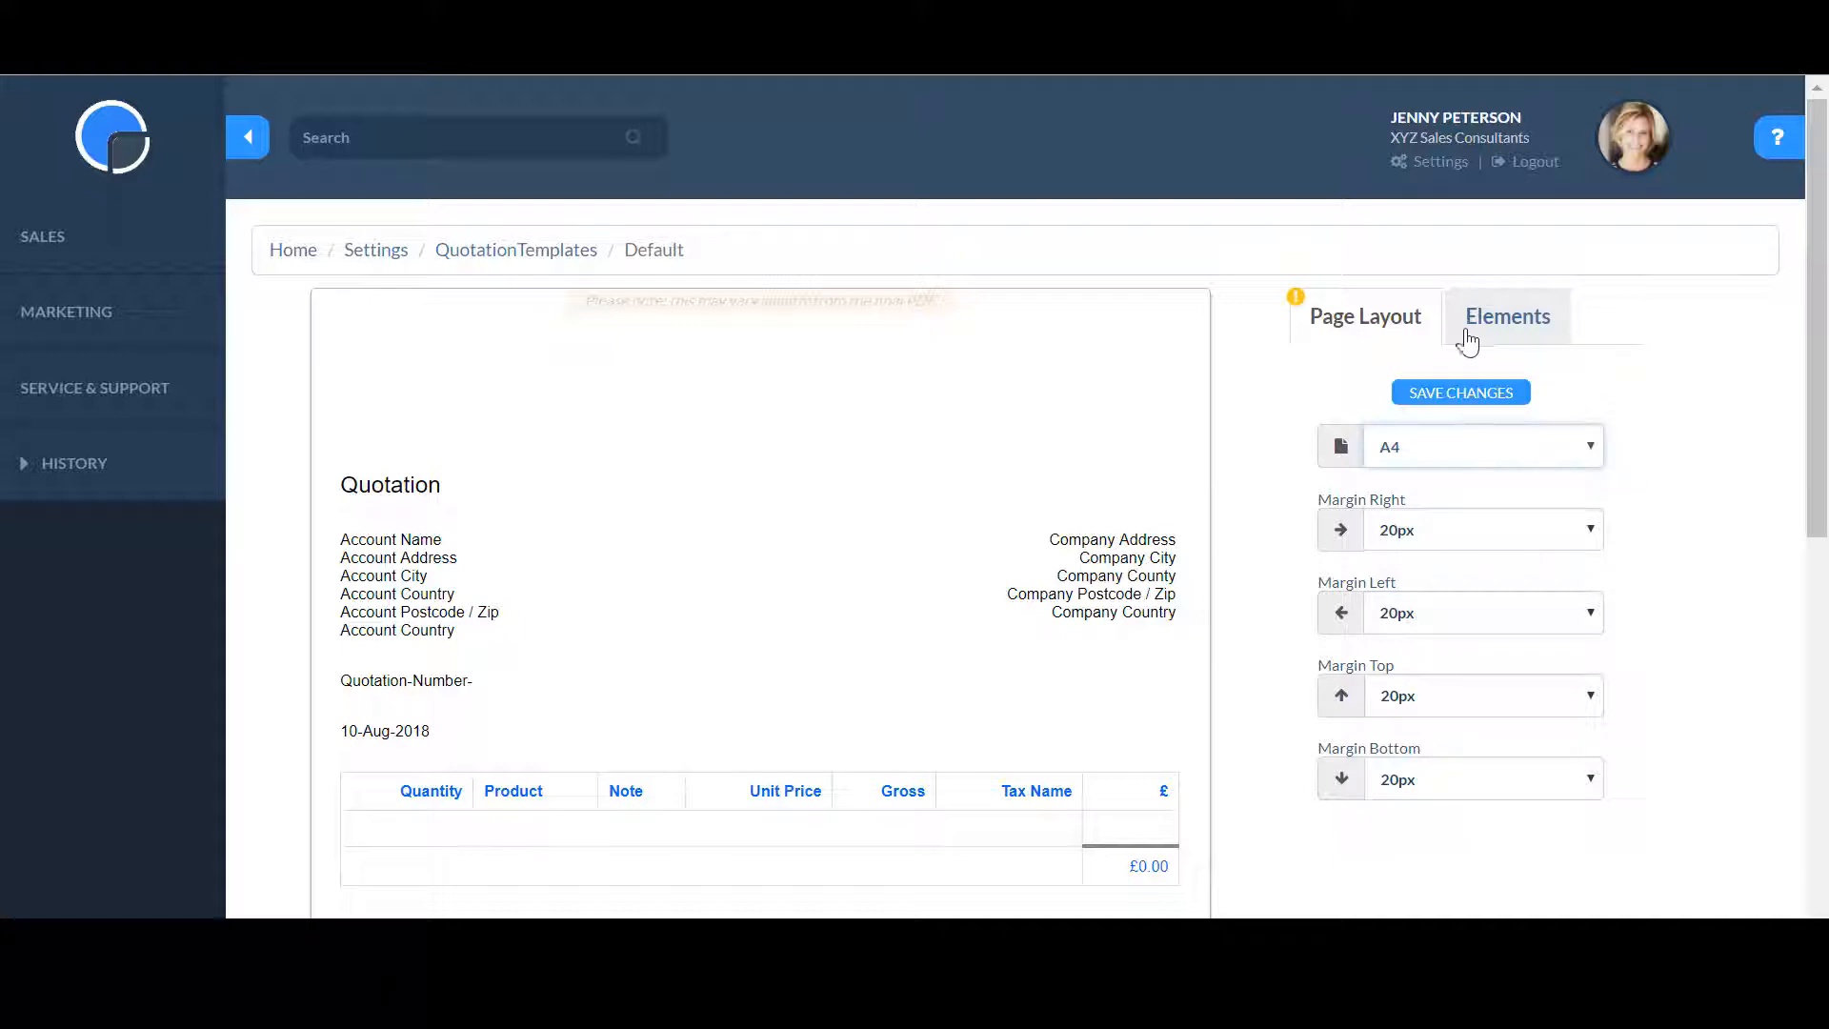
Step: Select XYZ Logo2 as the Company Logo image in the template's Elements settings
left_click(1506, 316)
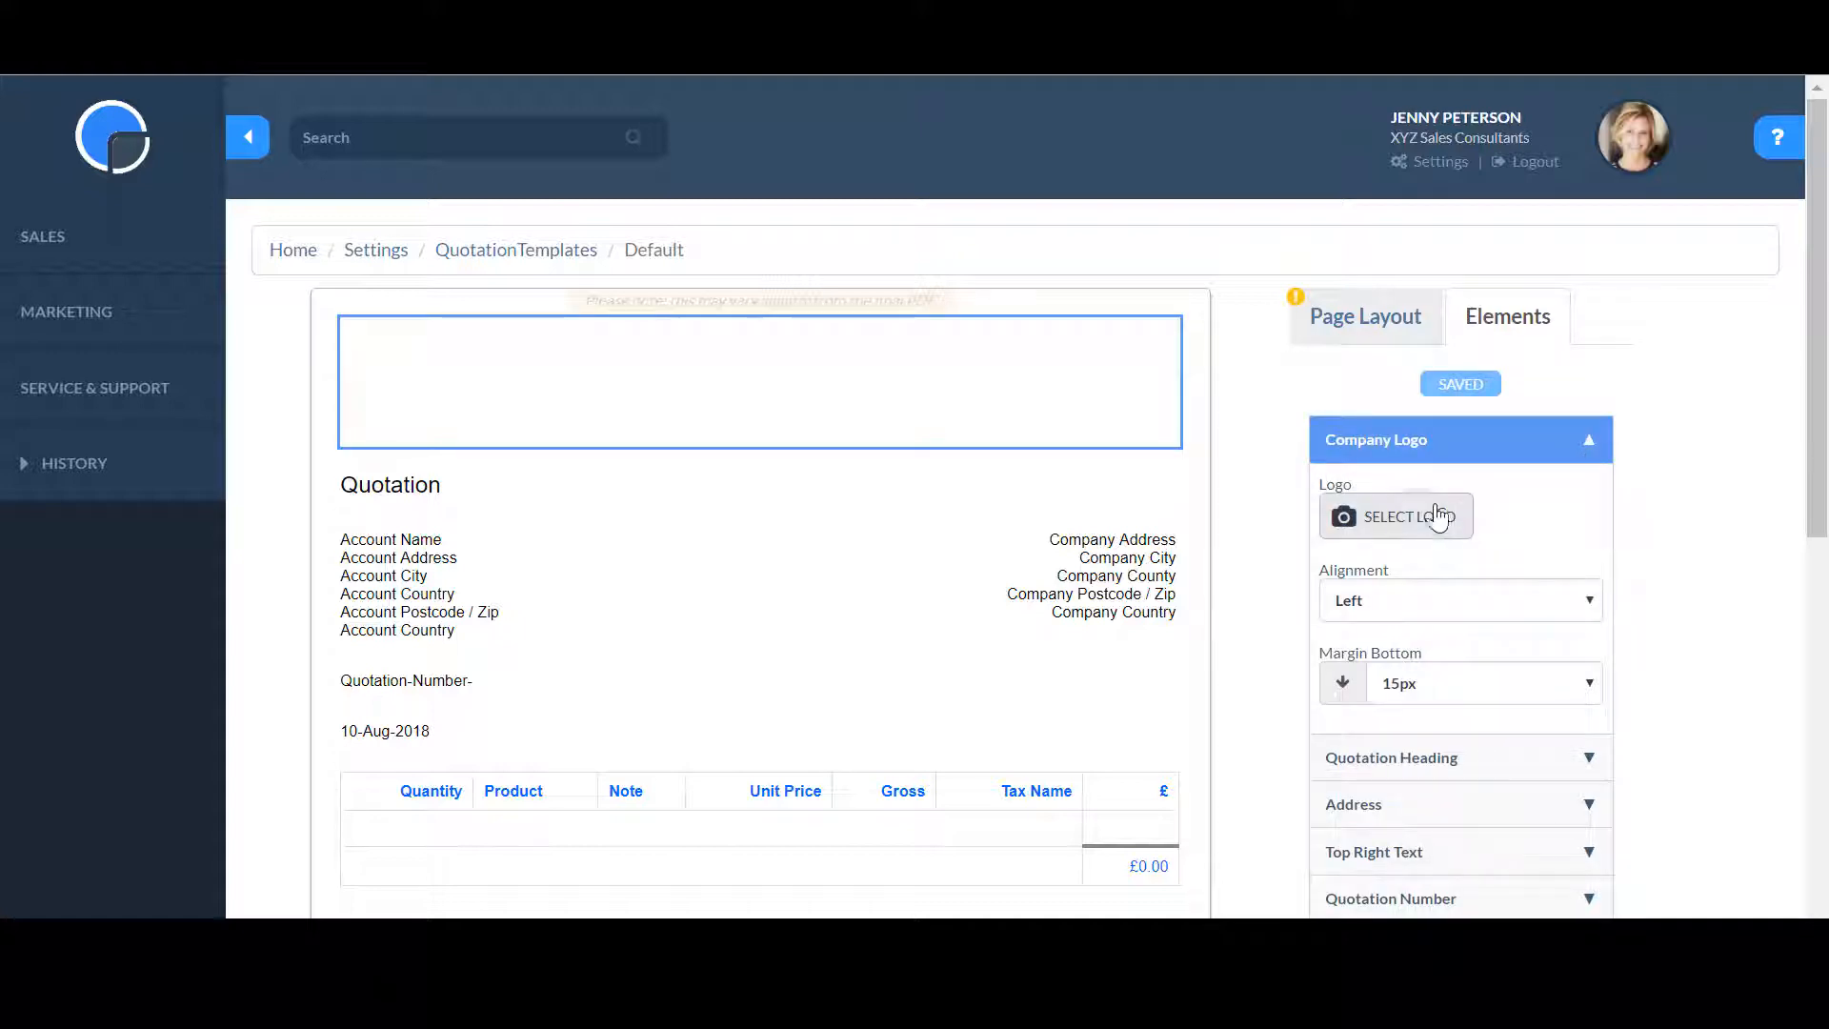
left_click(1395, 515)
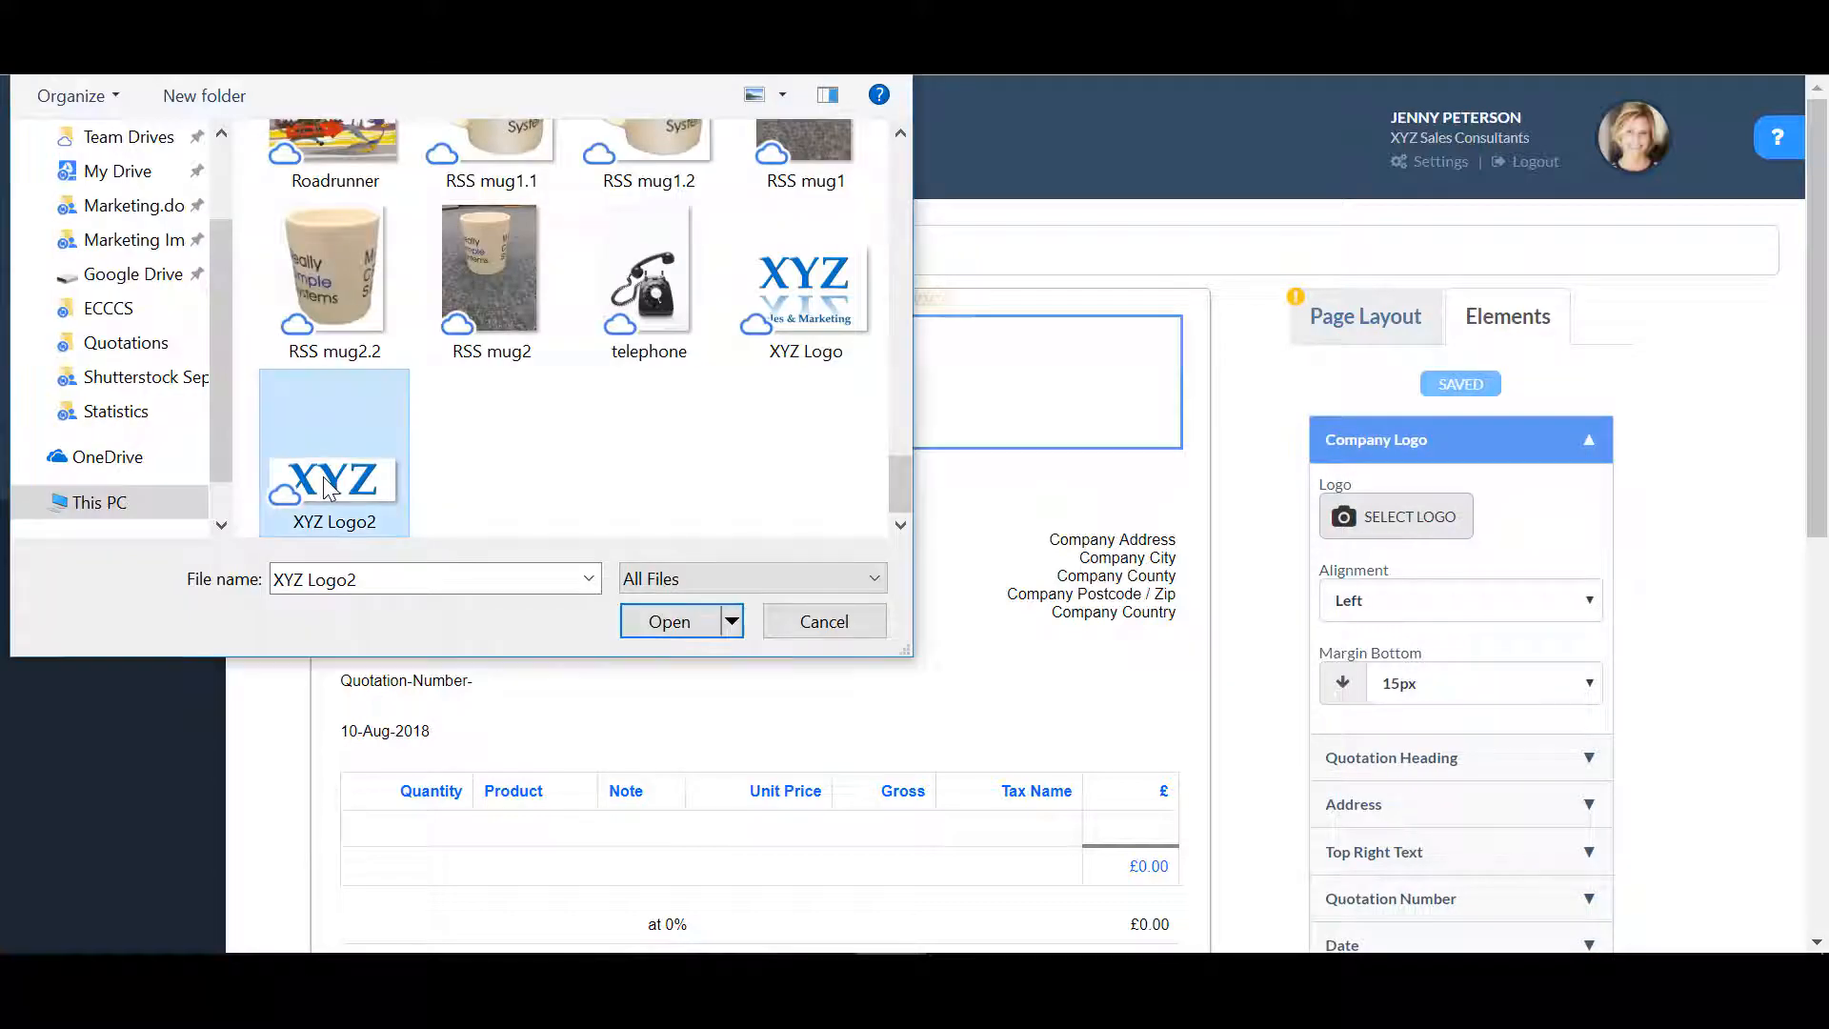
left_click(668, 620)
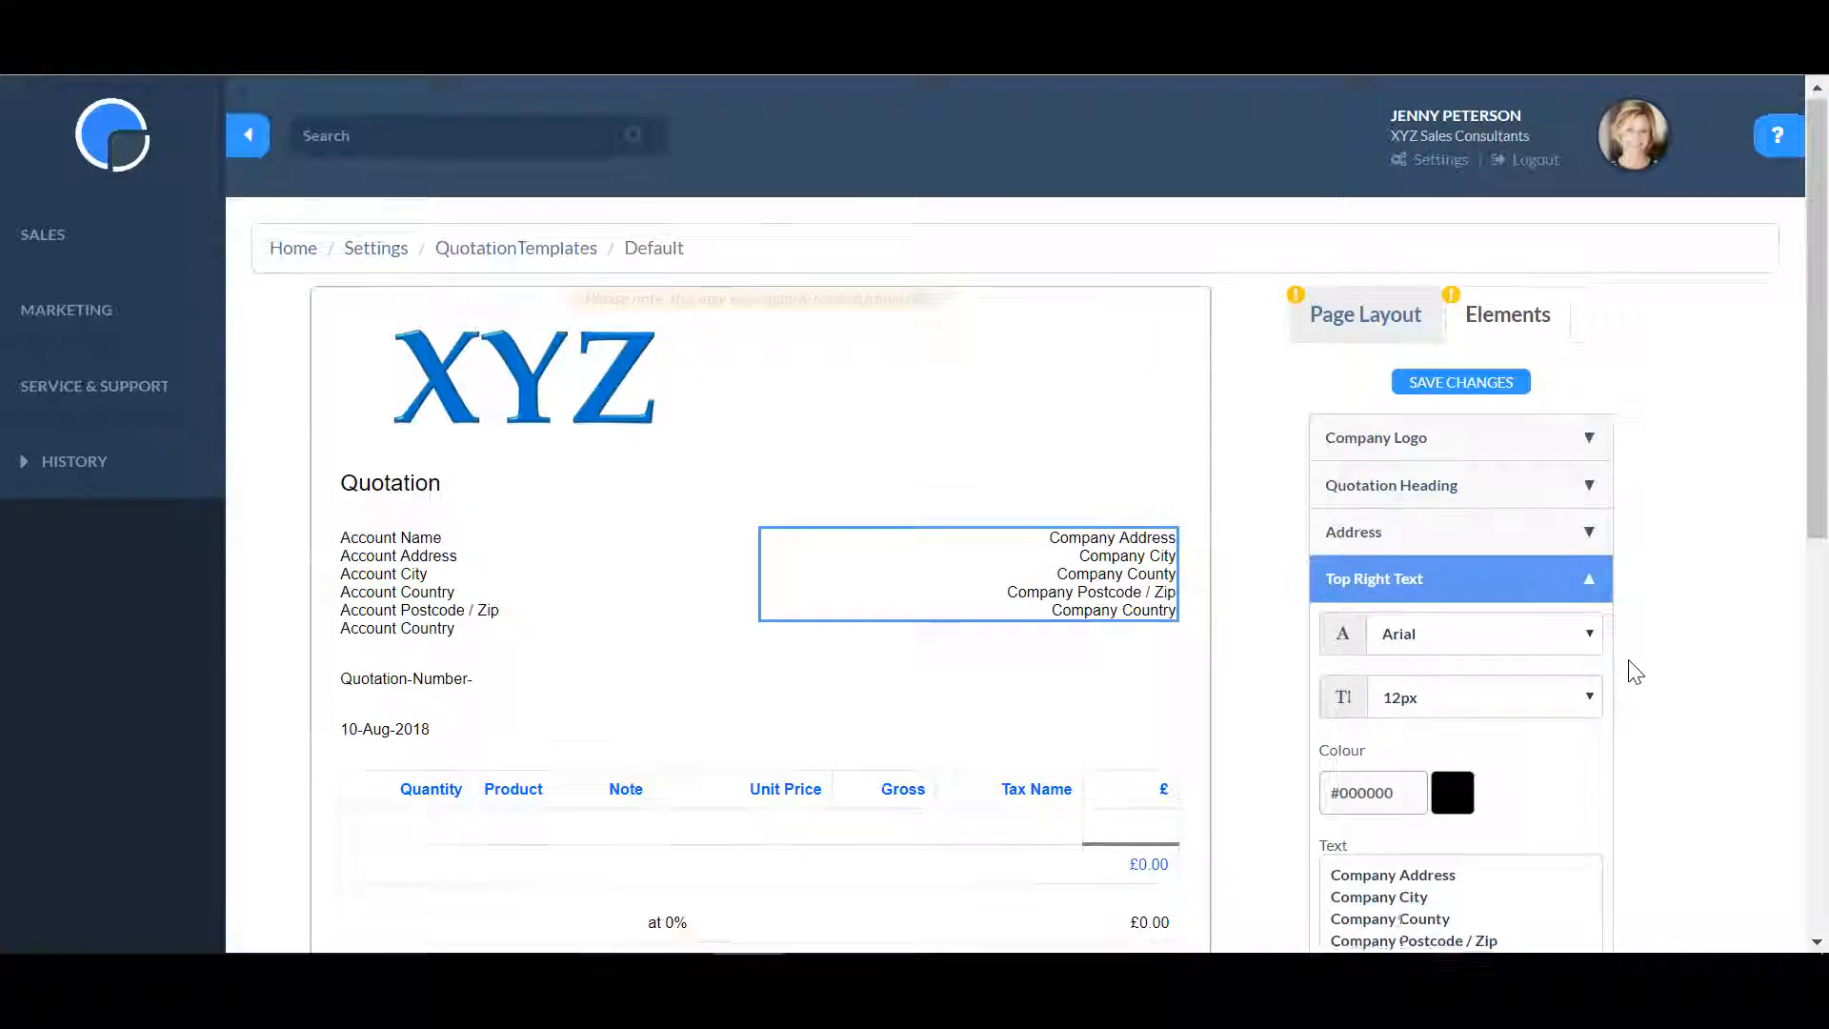
scroll("down", 3)
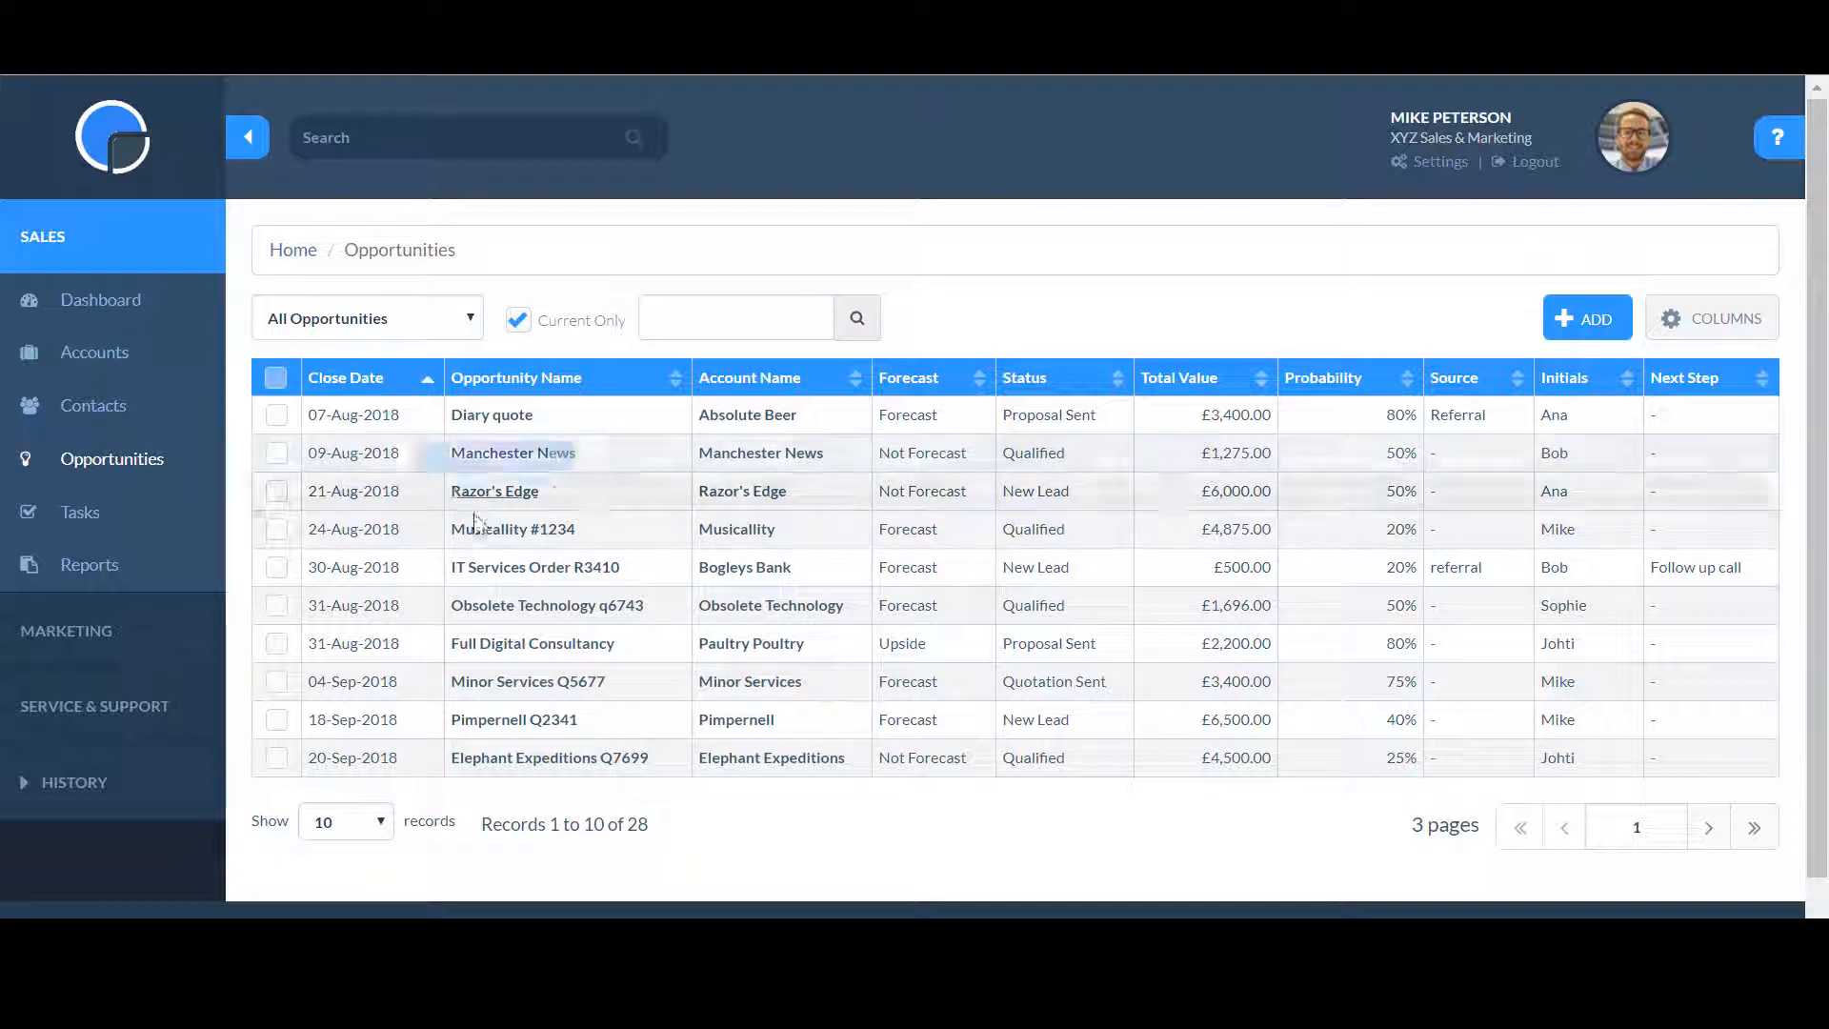
Step: Add a quotation to the Musicallity #1234 opportunity and view quotation No. 13
left_click(512, 528)
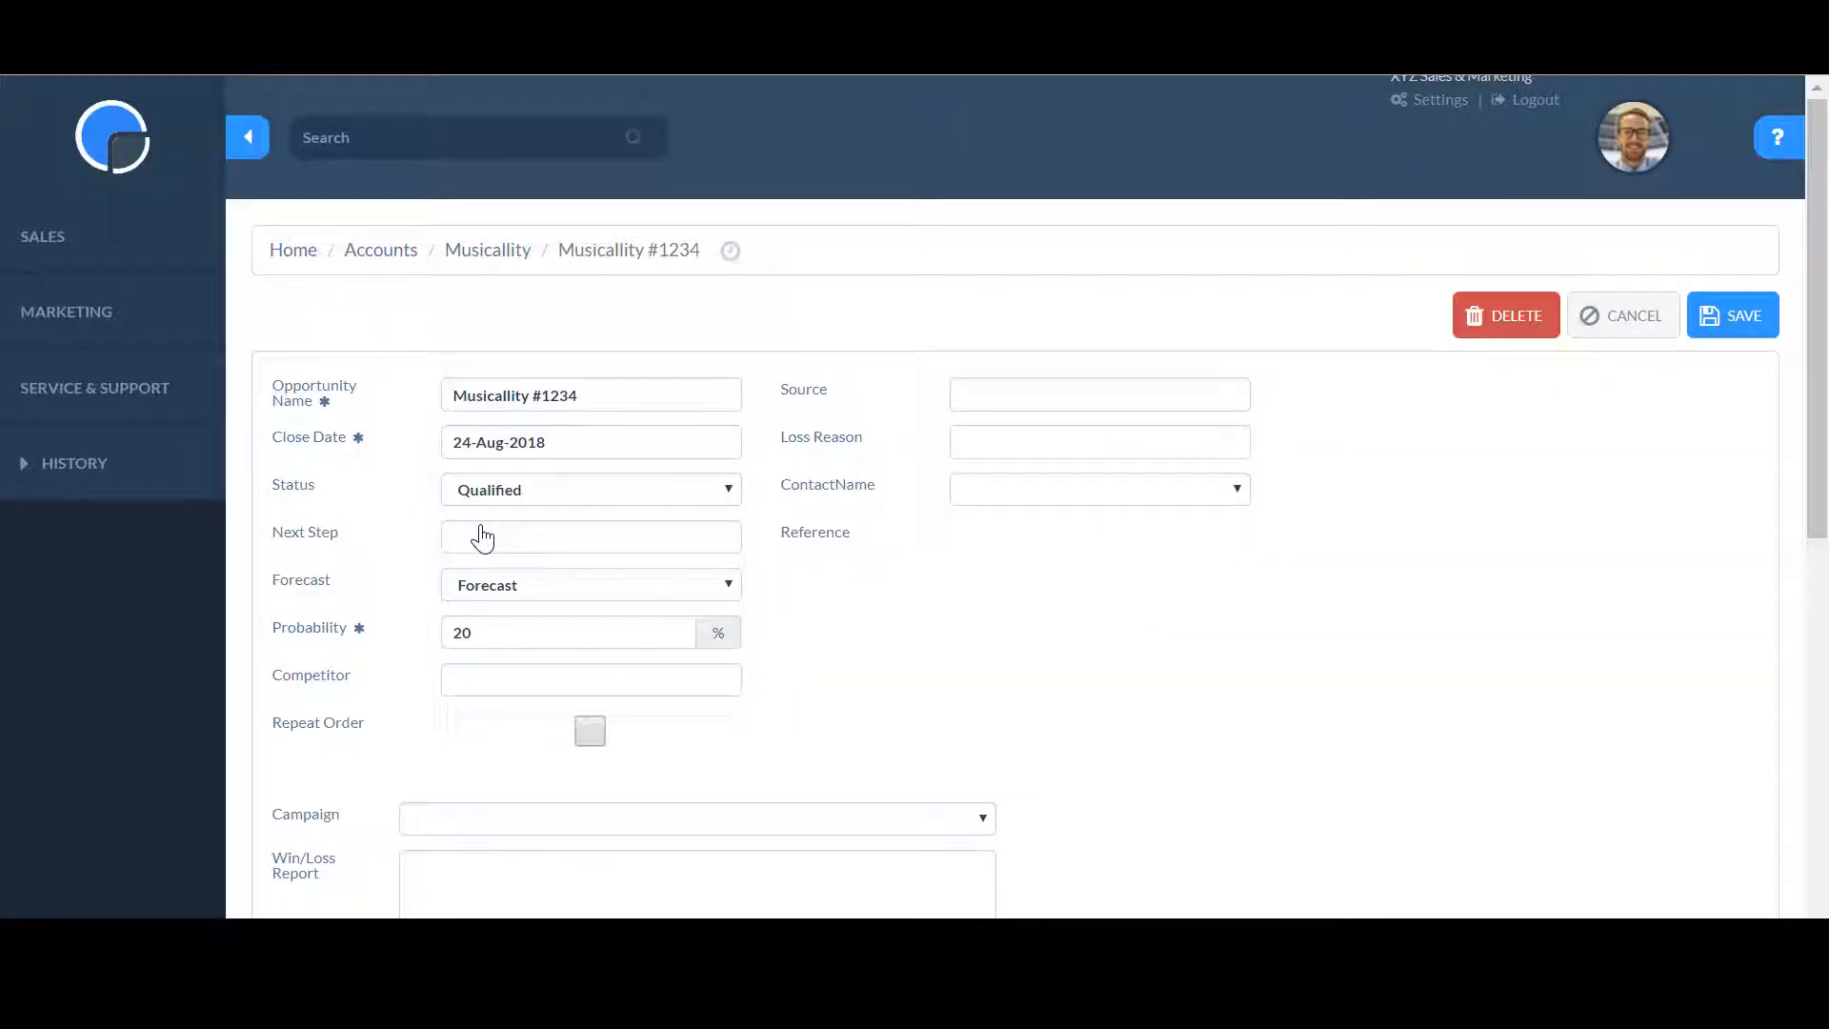
scroll("down", 3)
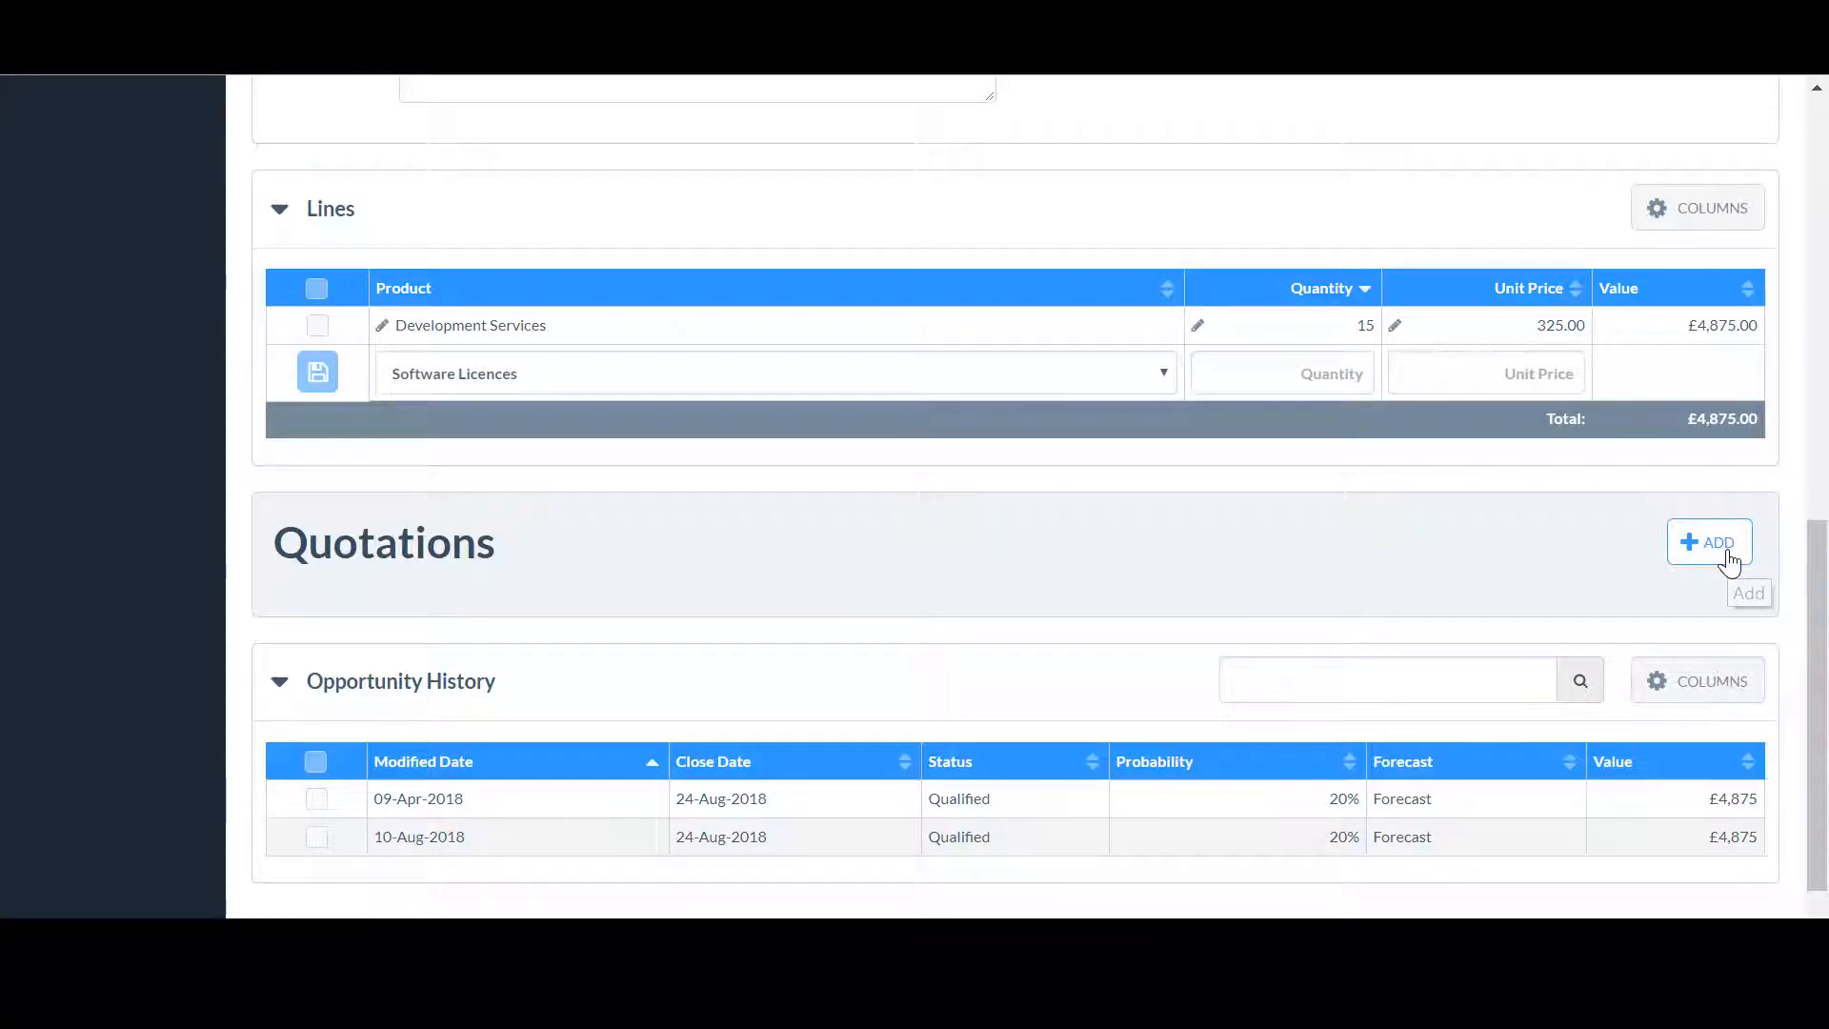
left_click(1708, 542)
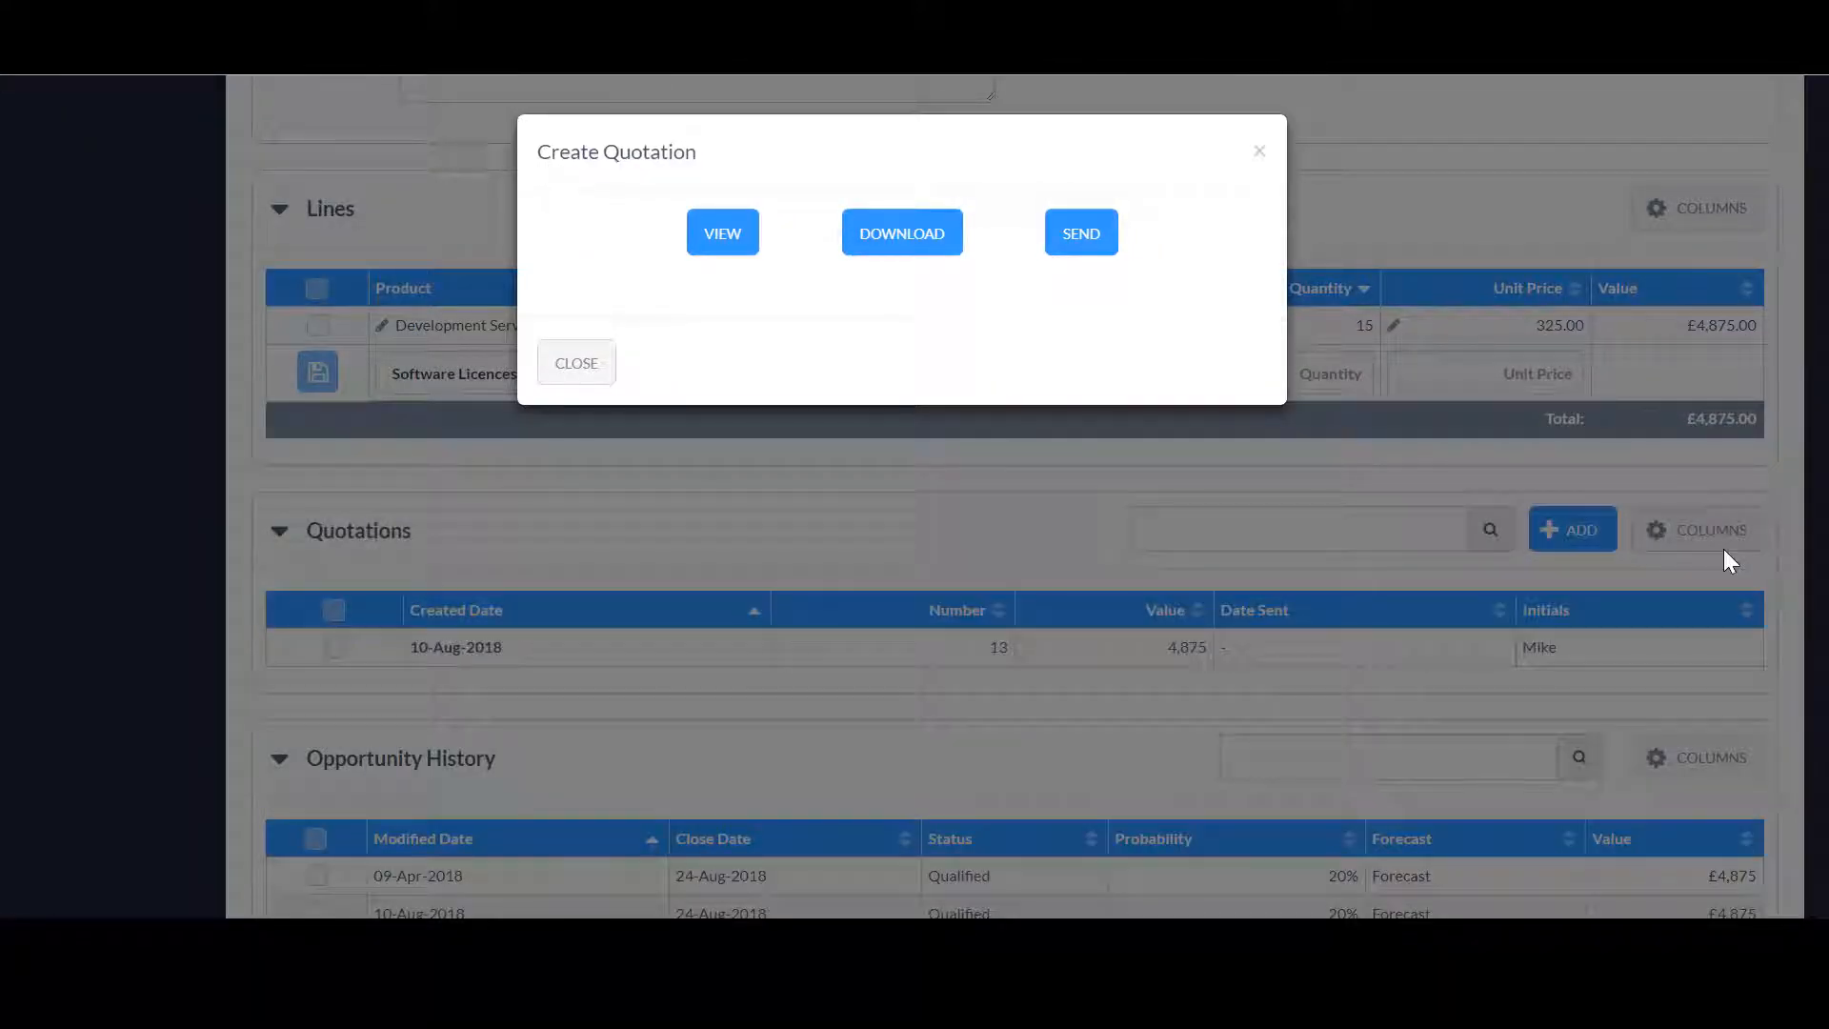
mouse_move(716, 338)
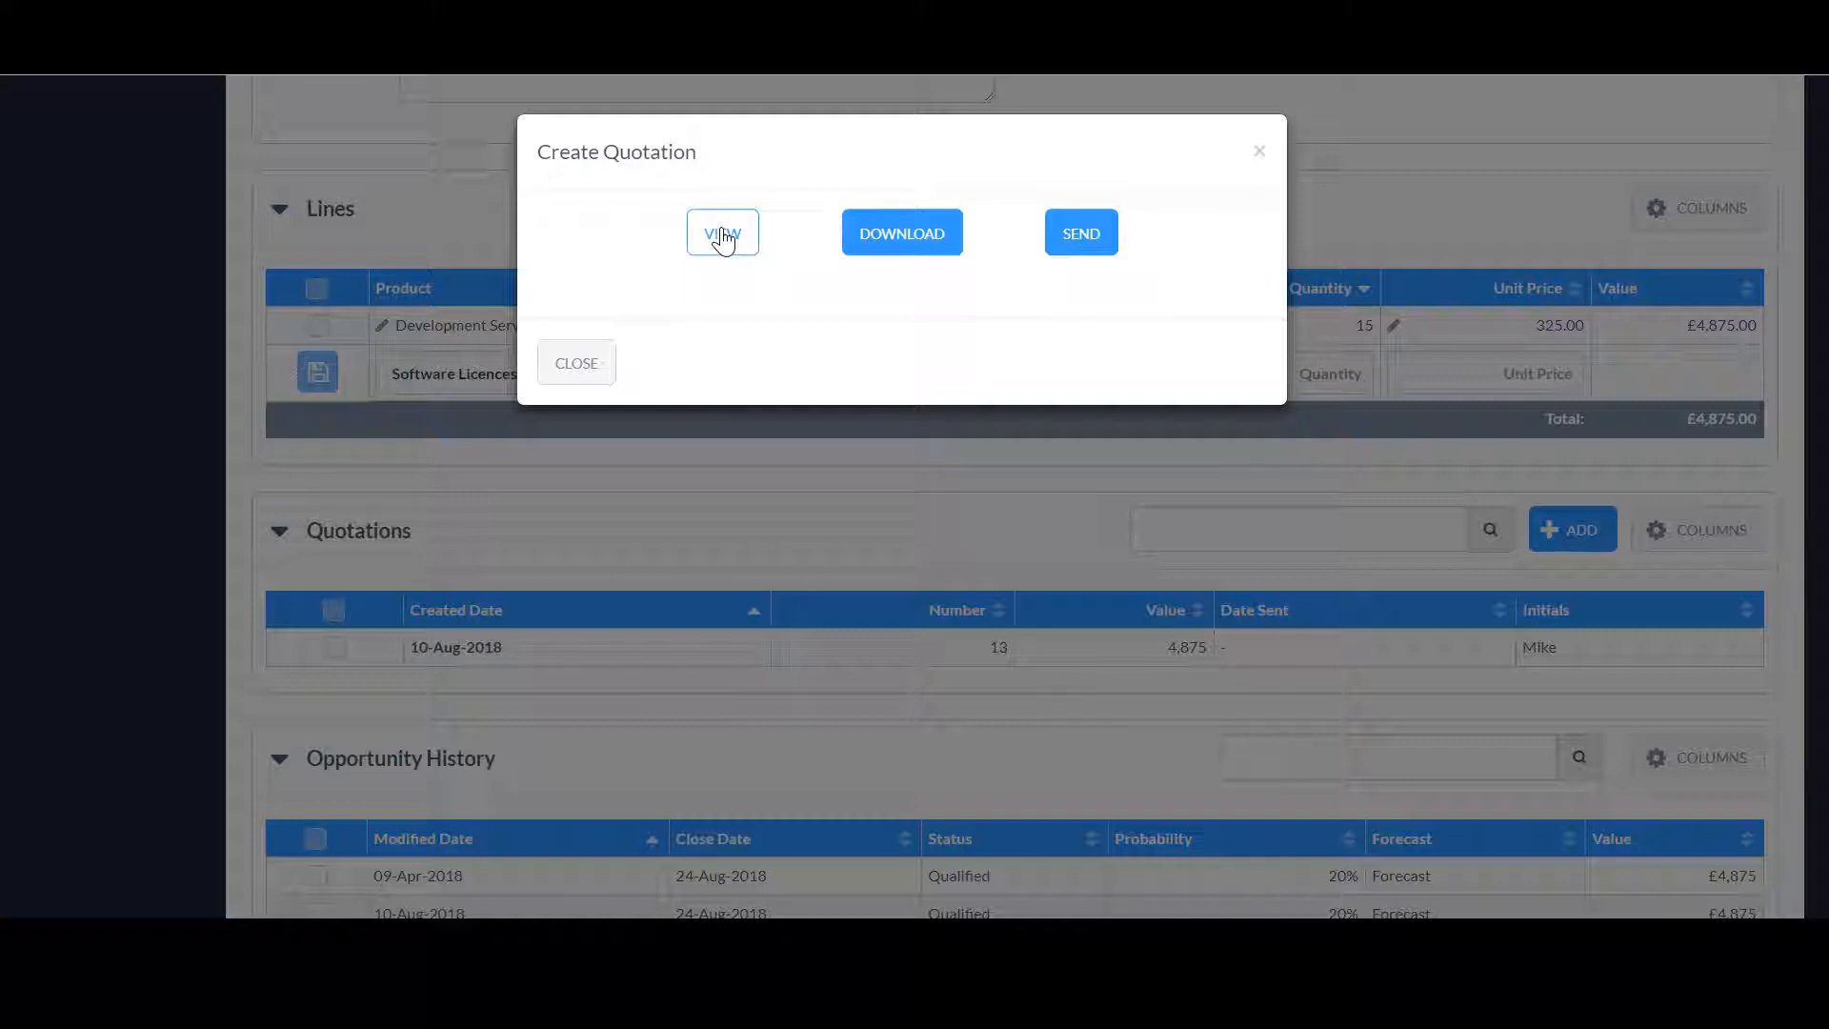
left_click(722, 233)
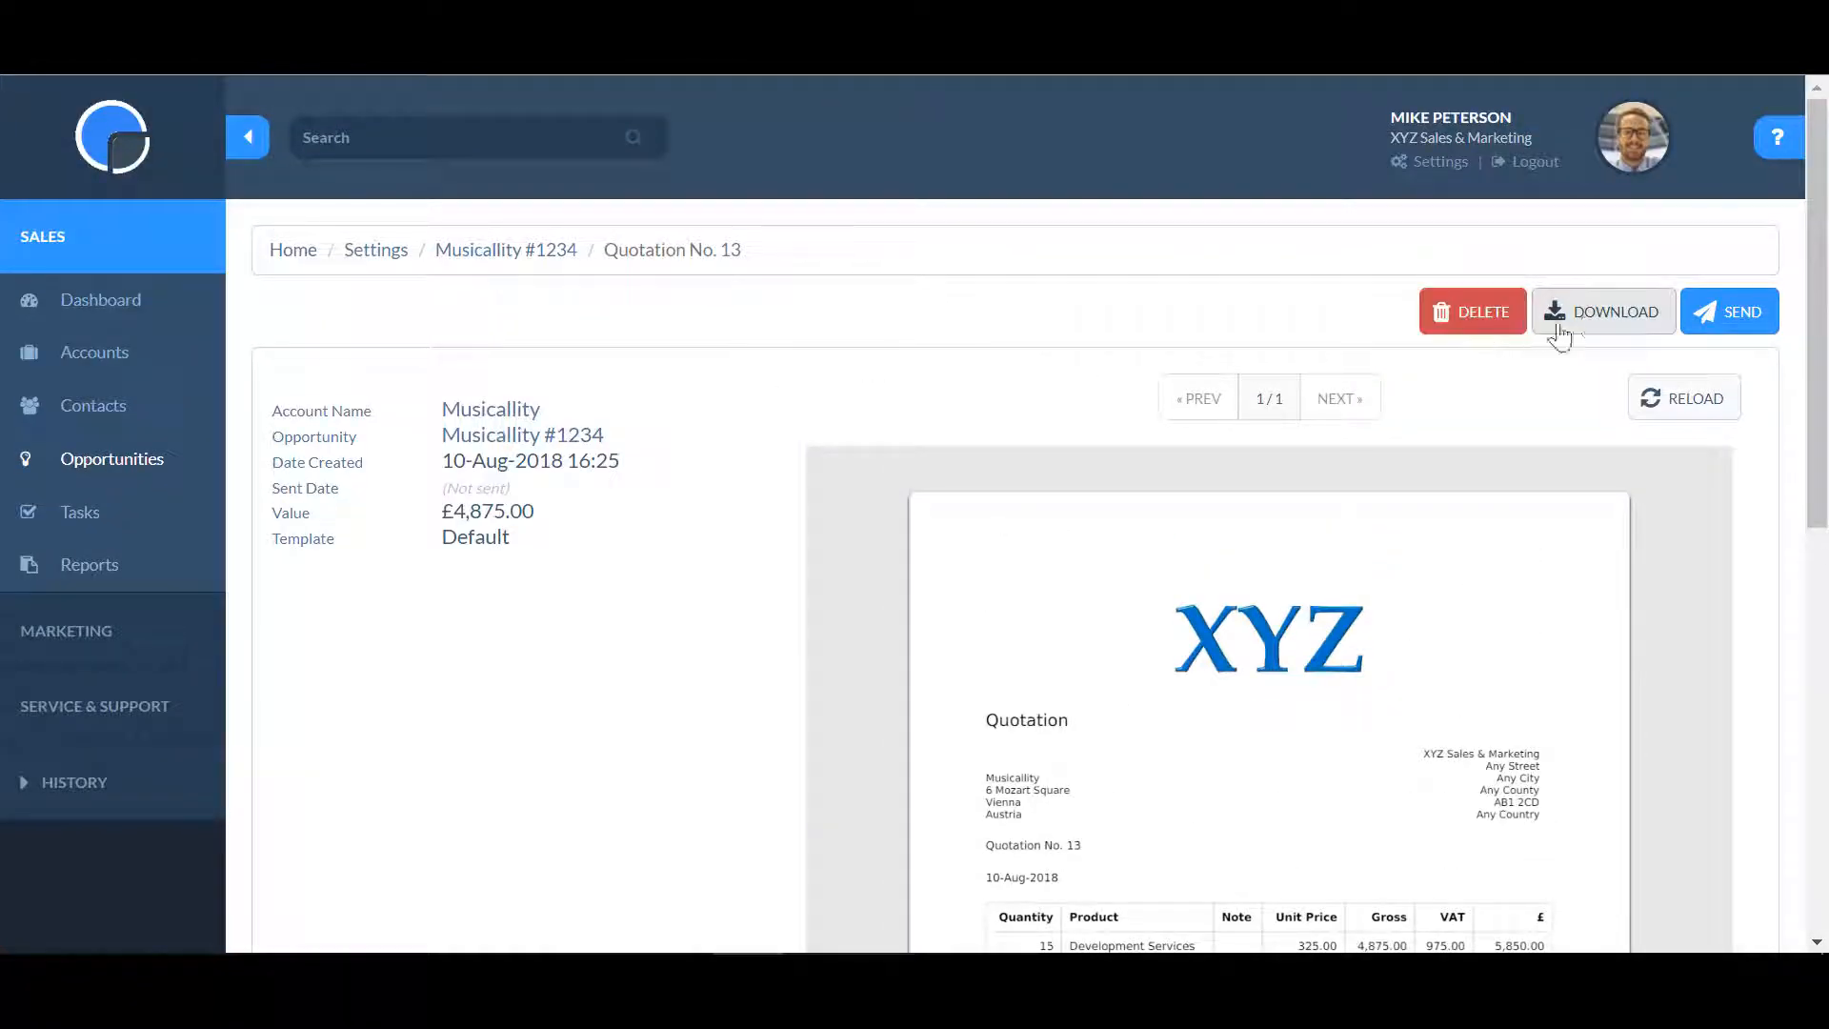
Step: Download and save the quotation PDF, then email it to the customer
left_click(1602, 312)
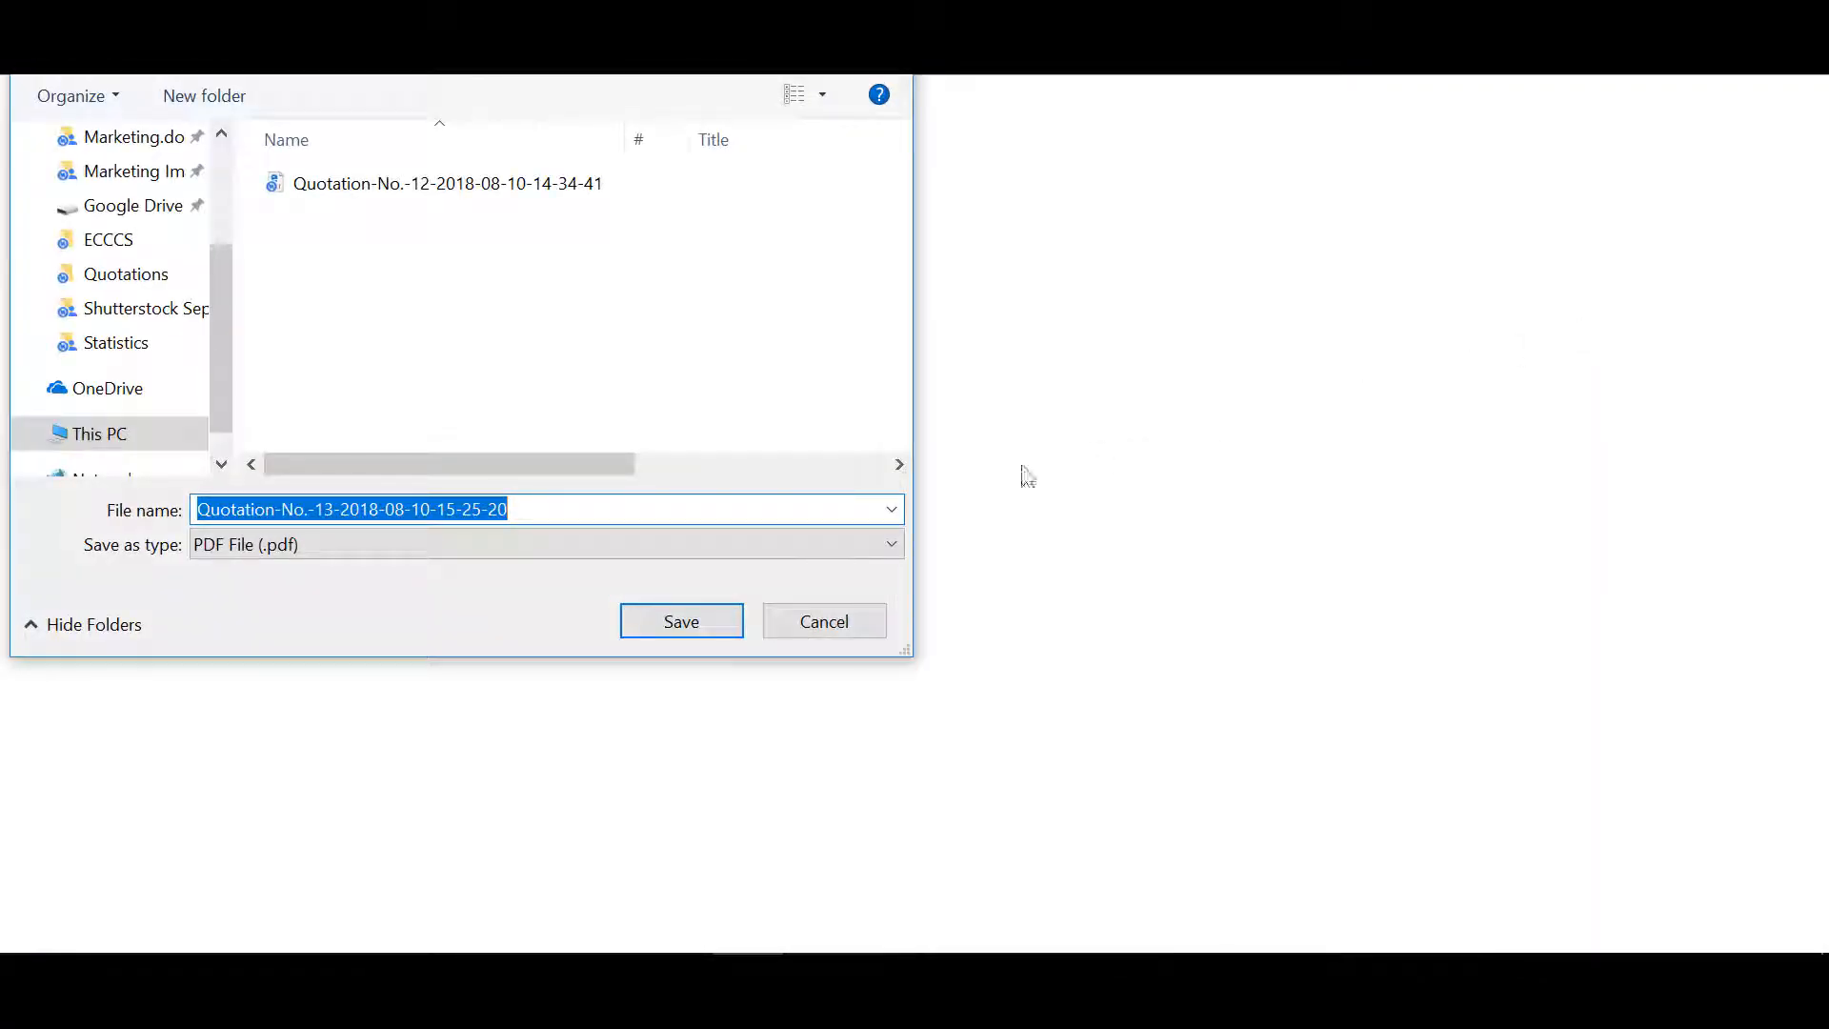
left_click(681, 620)
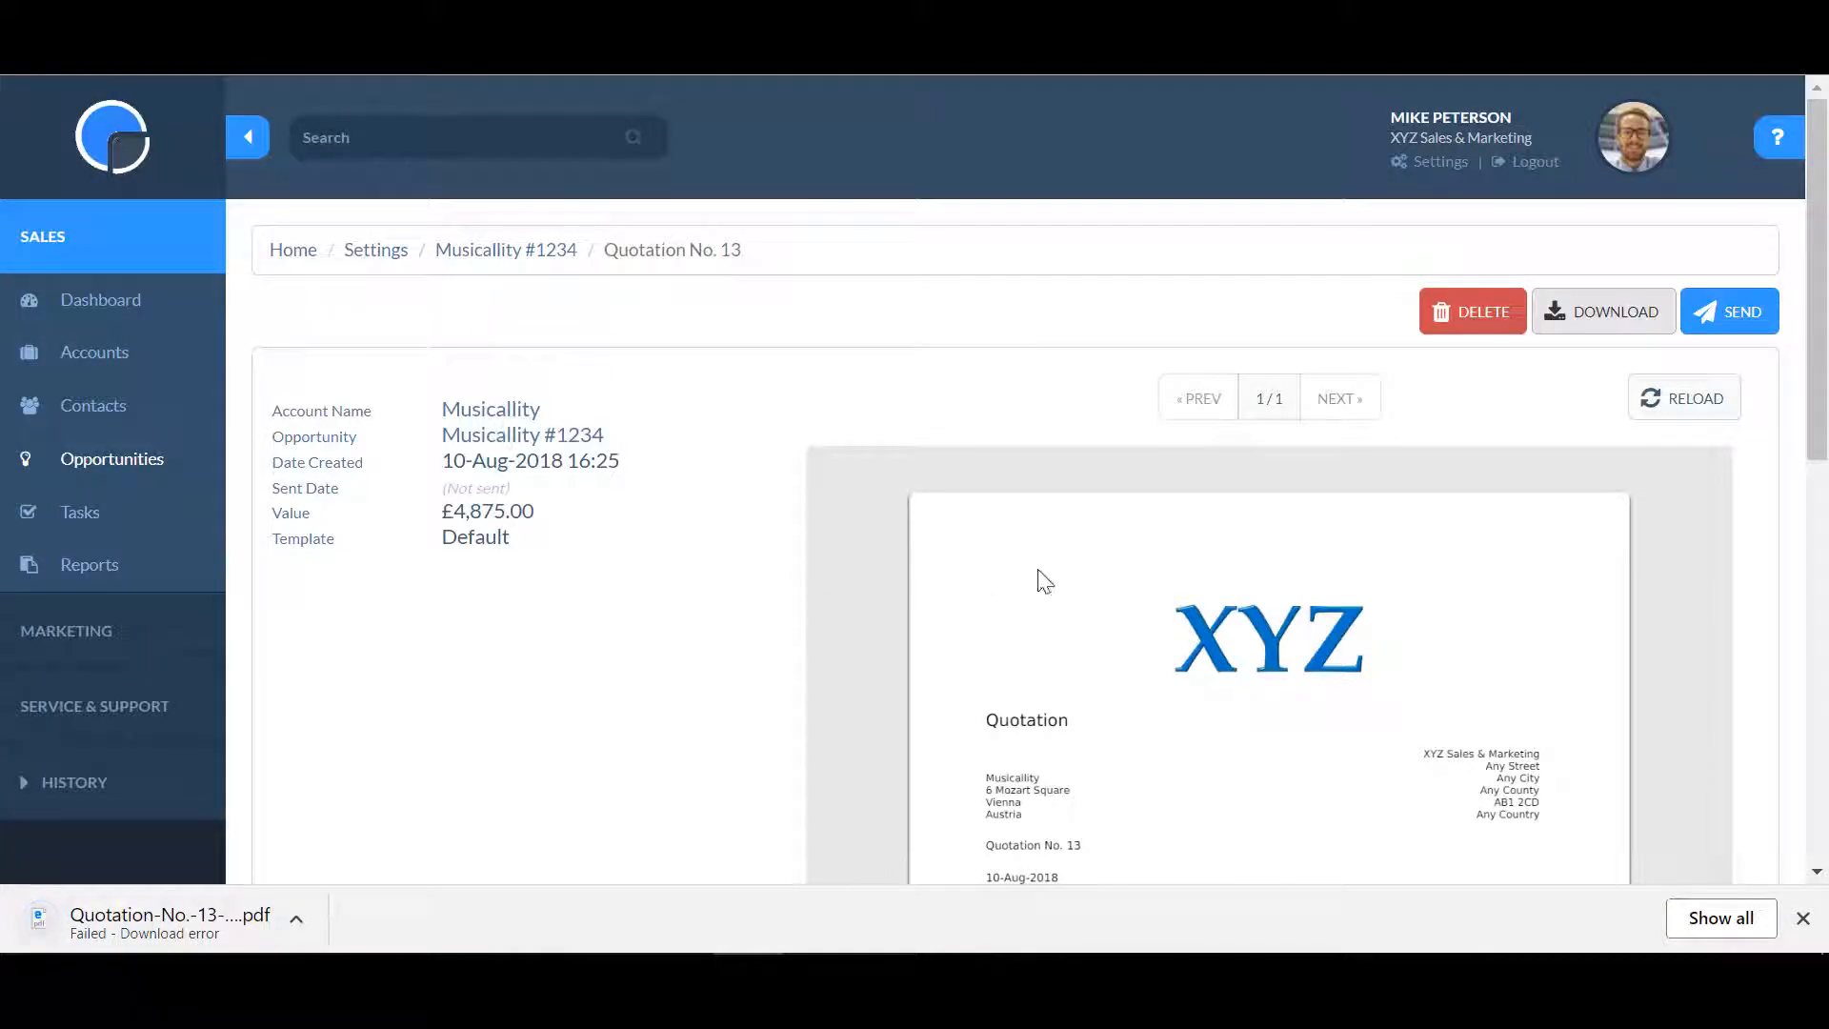
left_click(1730, 311)
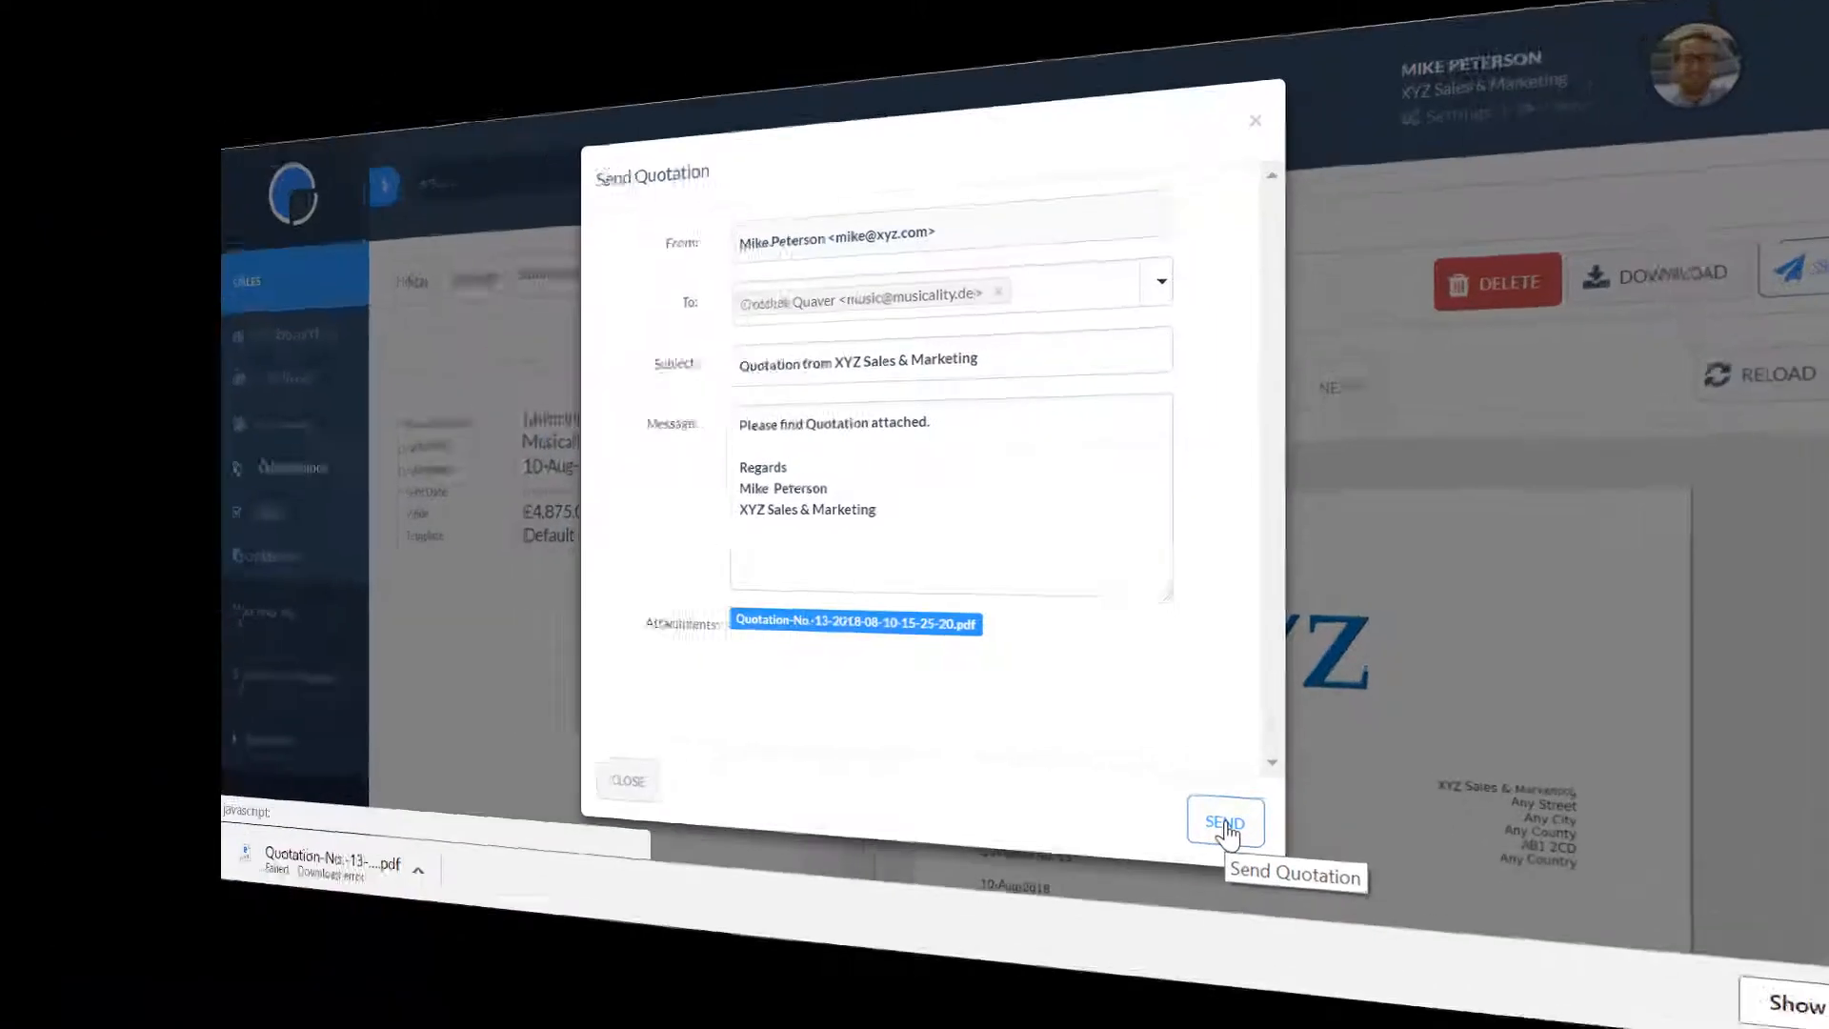
left_click(1225, 820)
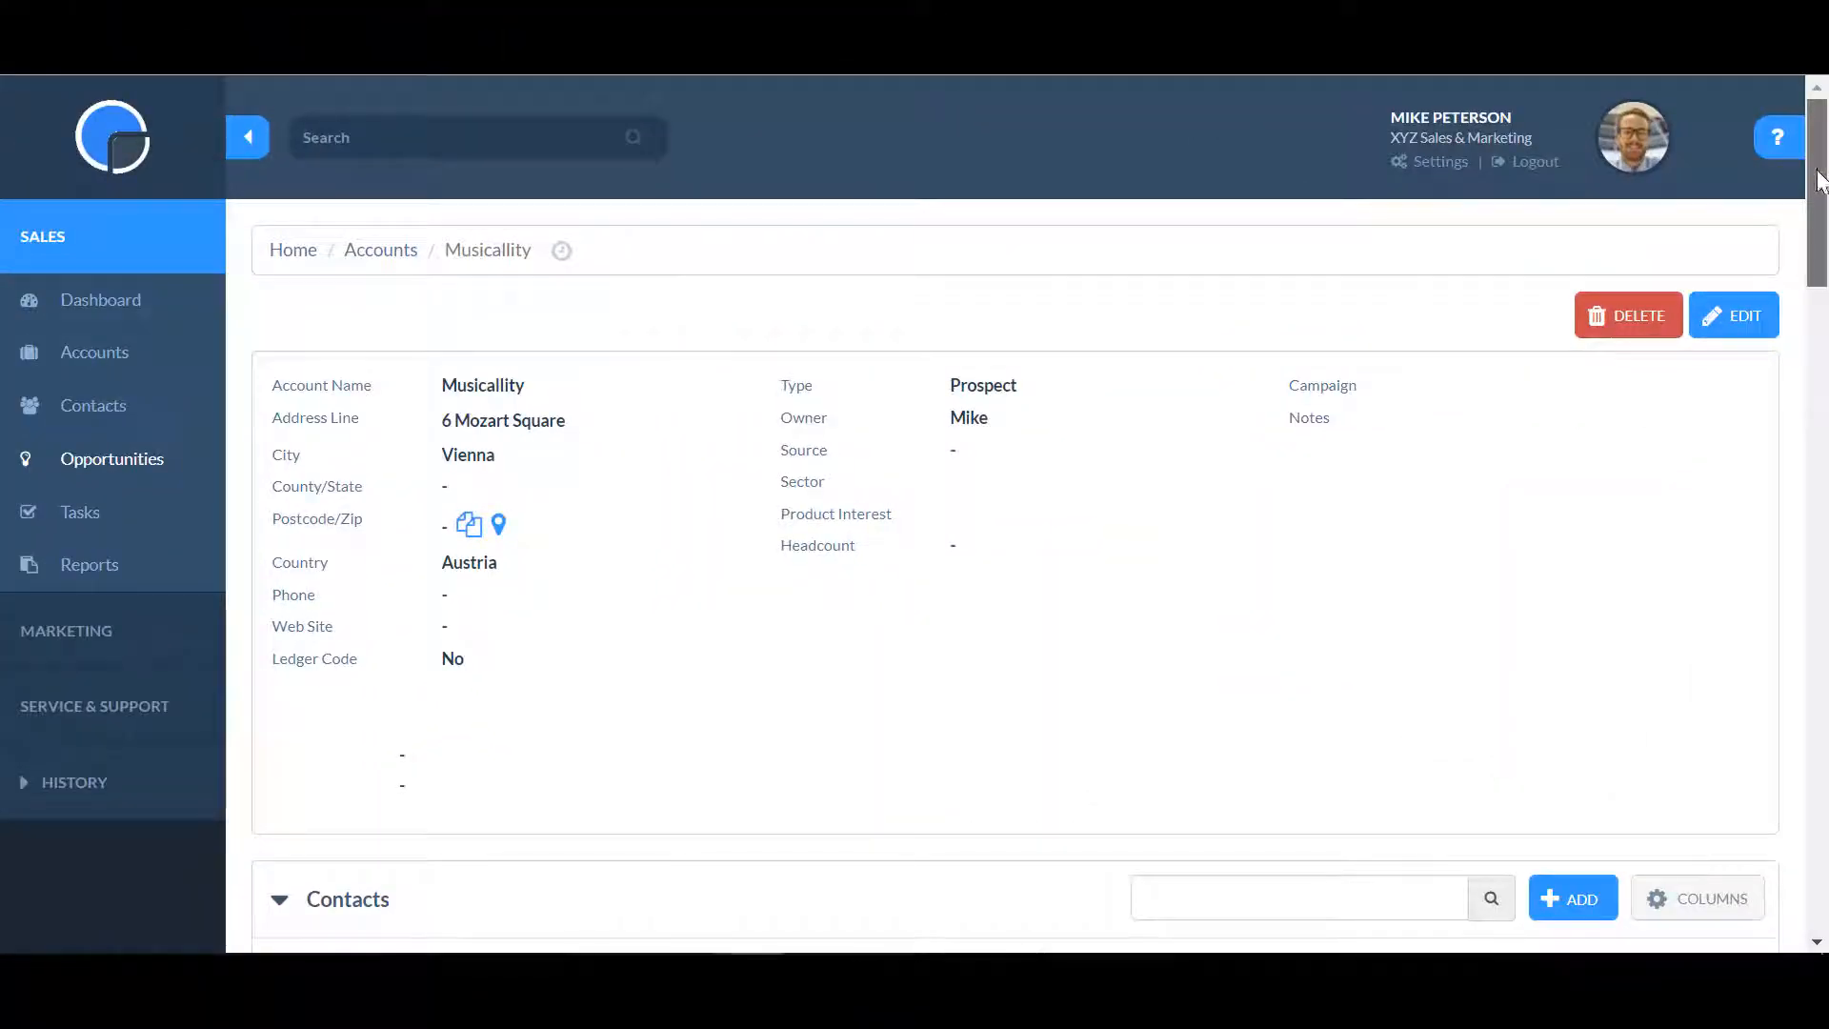
Step: Open the 10-Aug-2018 quotation numbered 13 from the account's Quotations section
scroll("down", 3)
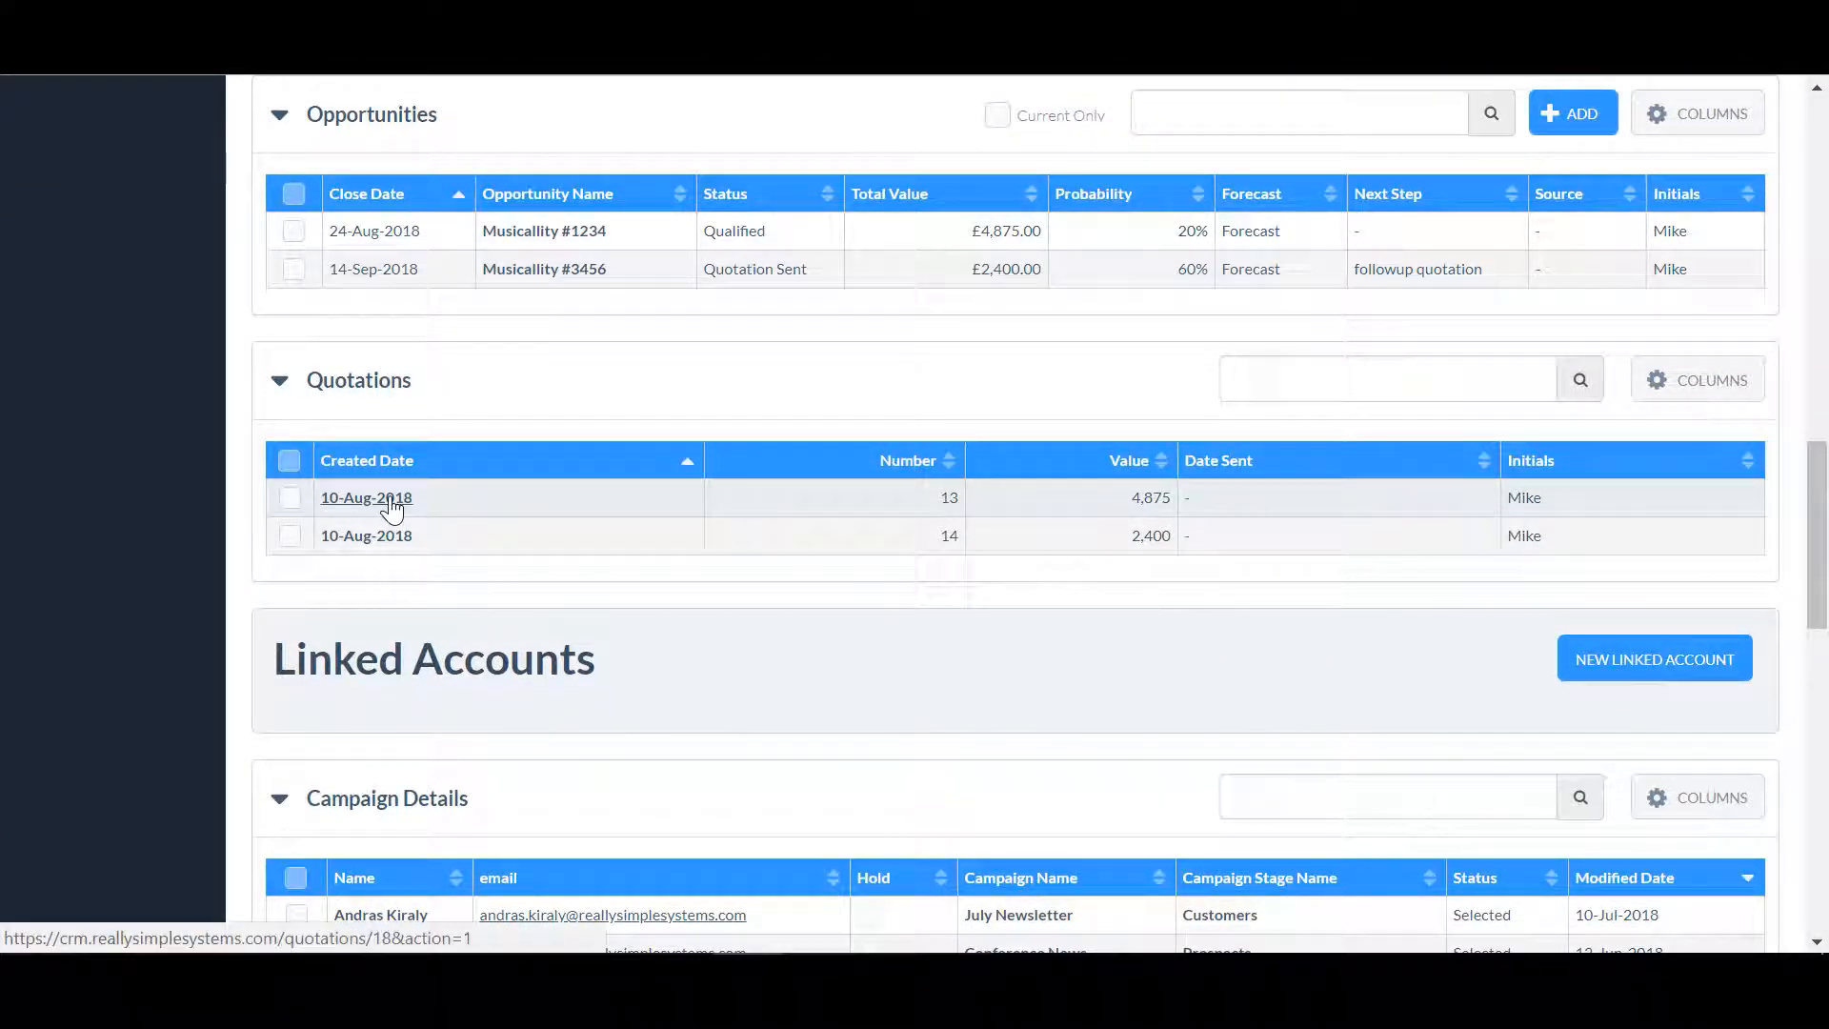
left_click(366, 497)
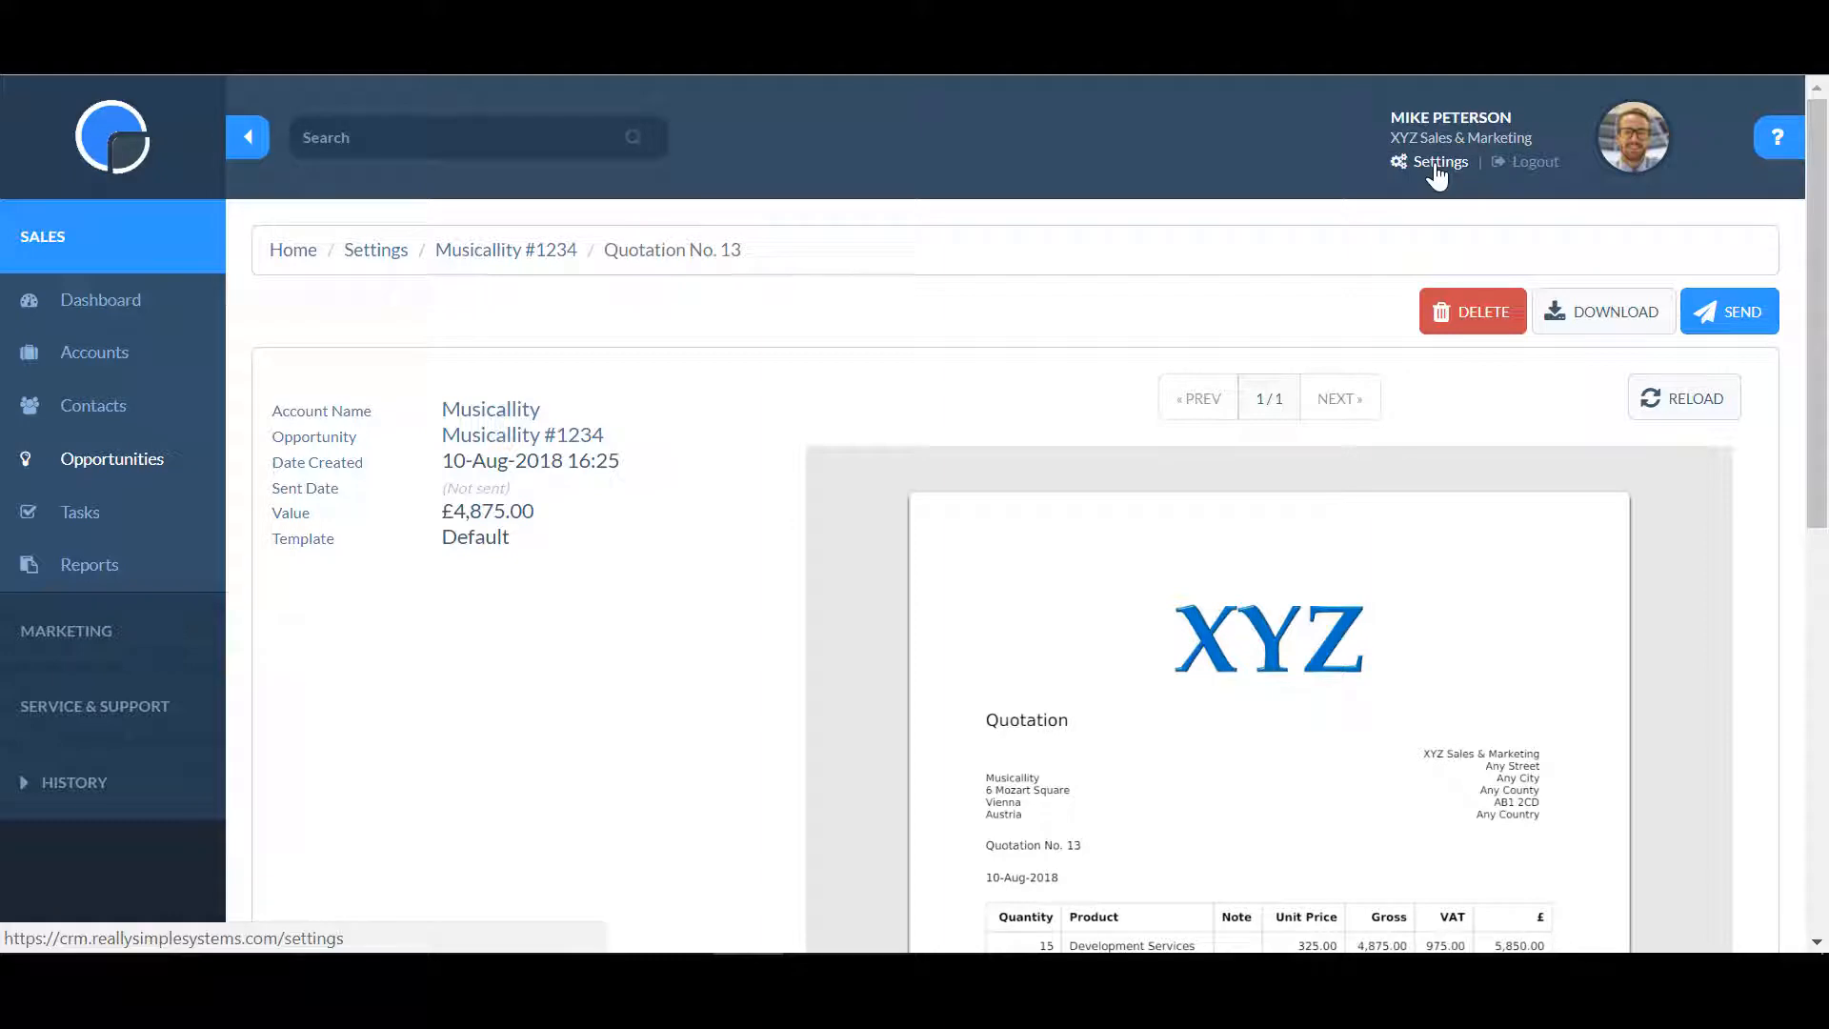
Step: Show all quotations under System Settings and display the quotations help panel
left_click(1438, 161)
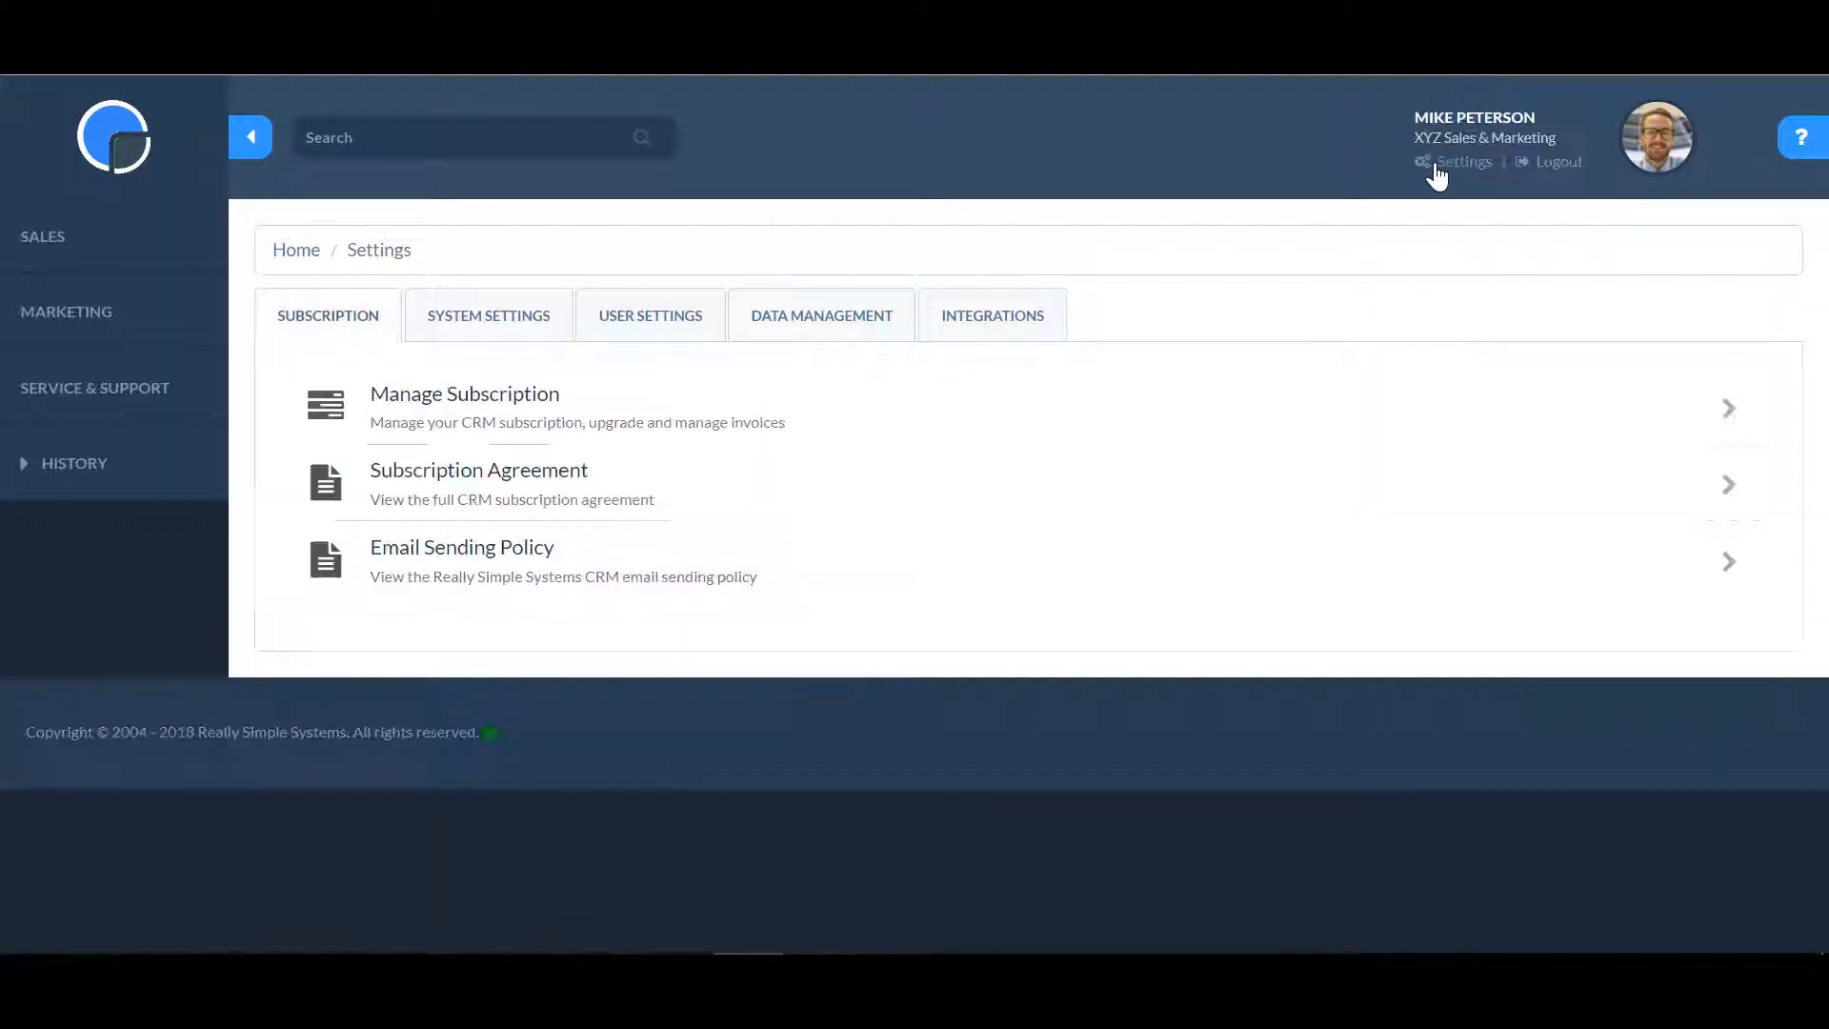
left_click(488, 315)
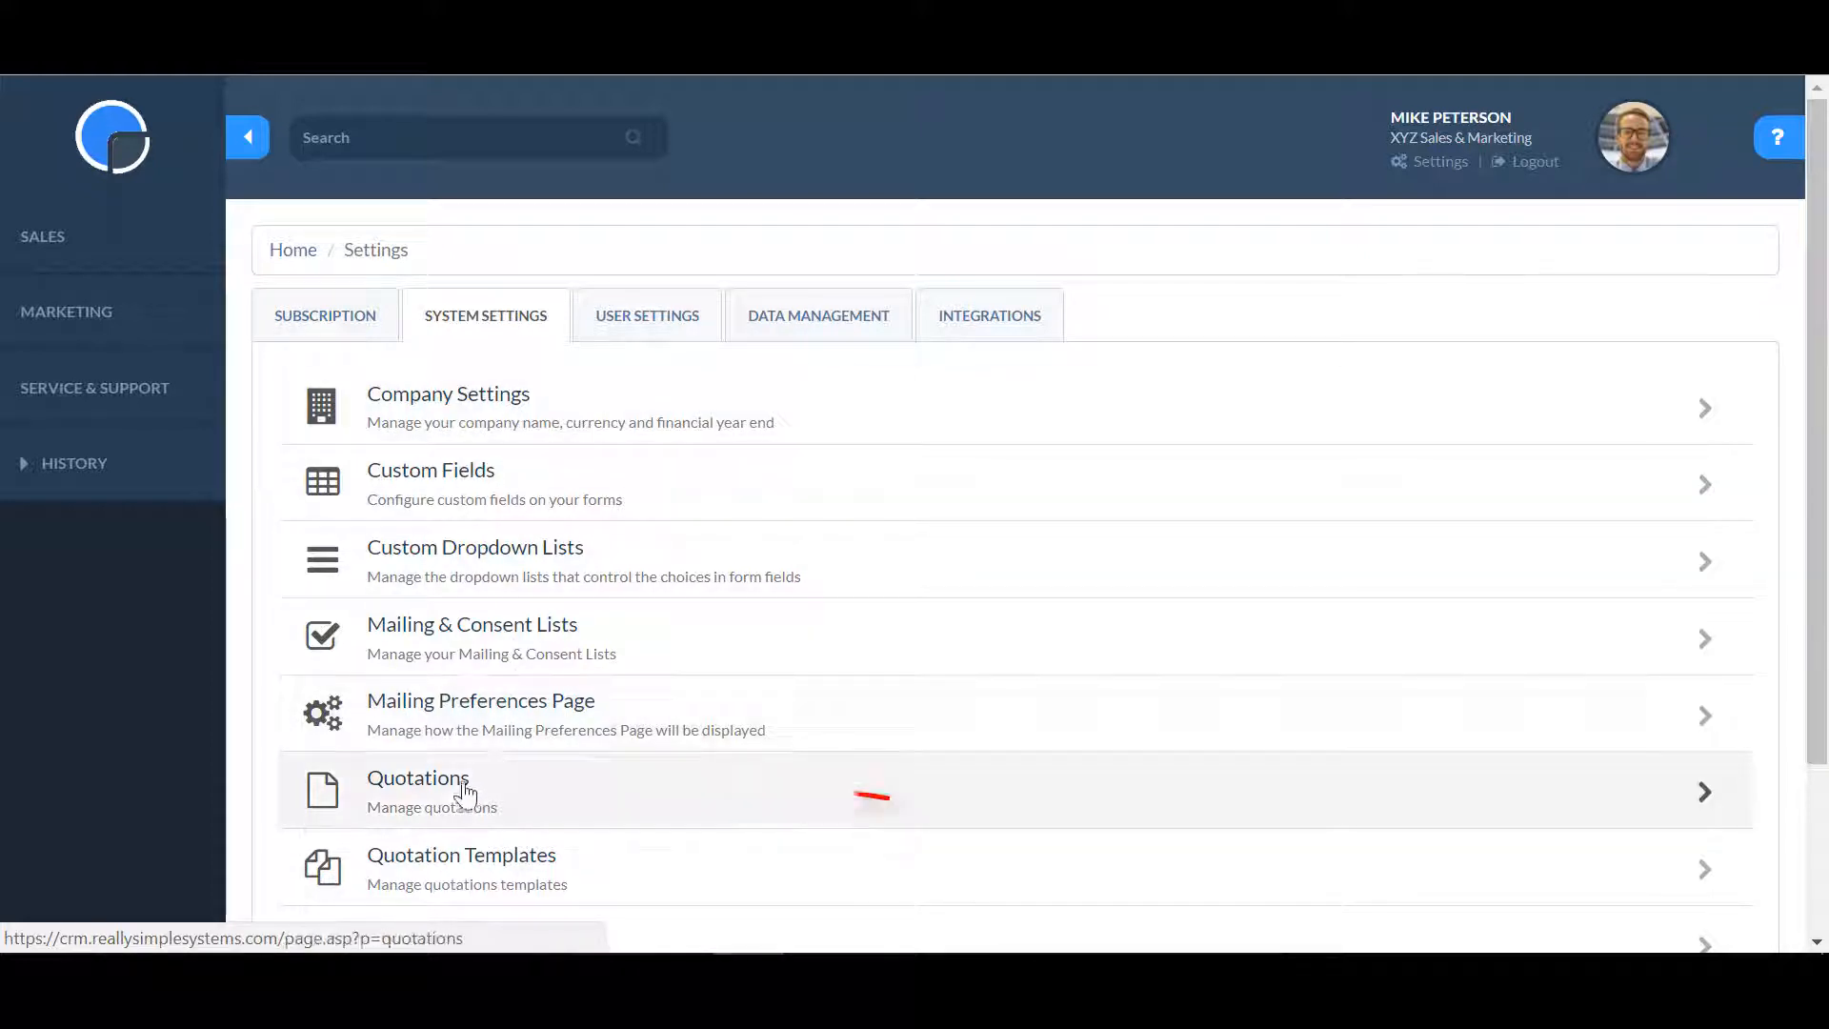
left_click(417, 778)
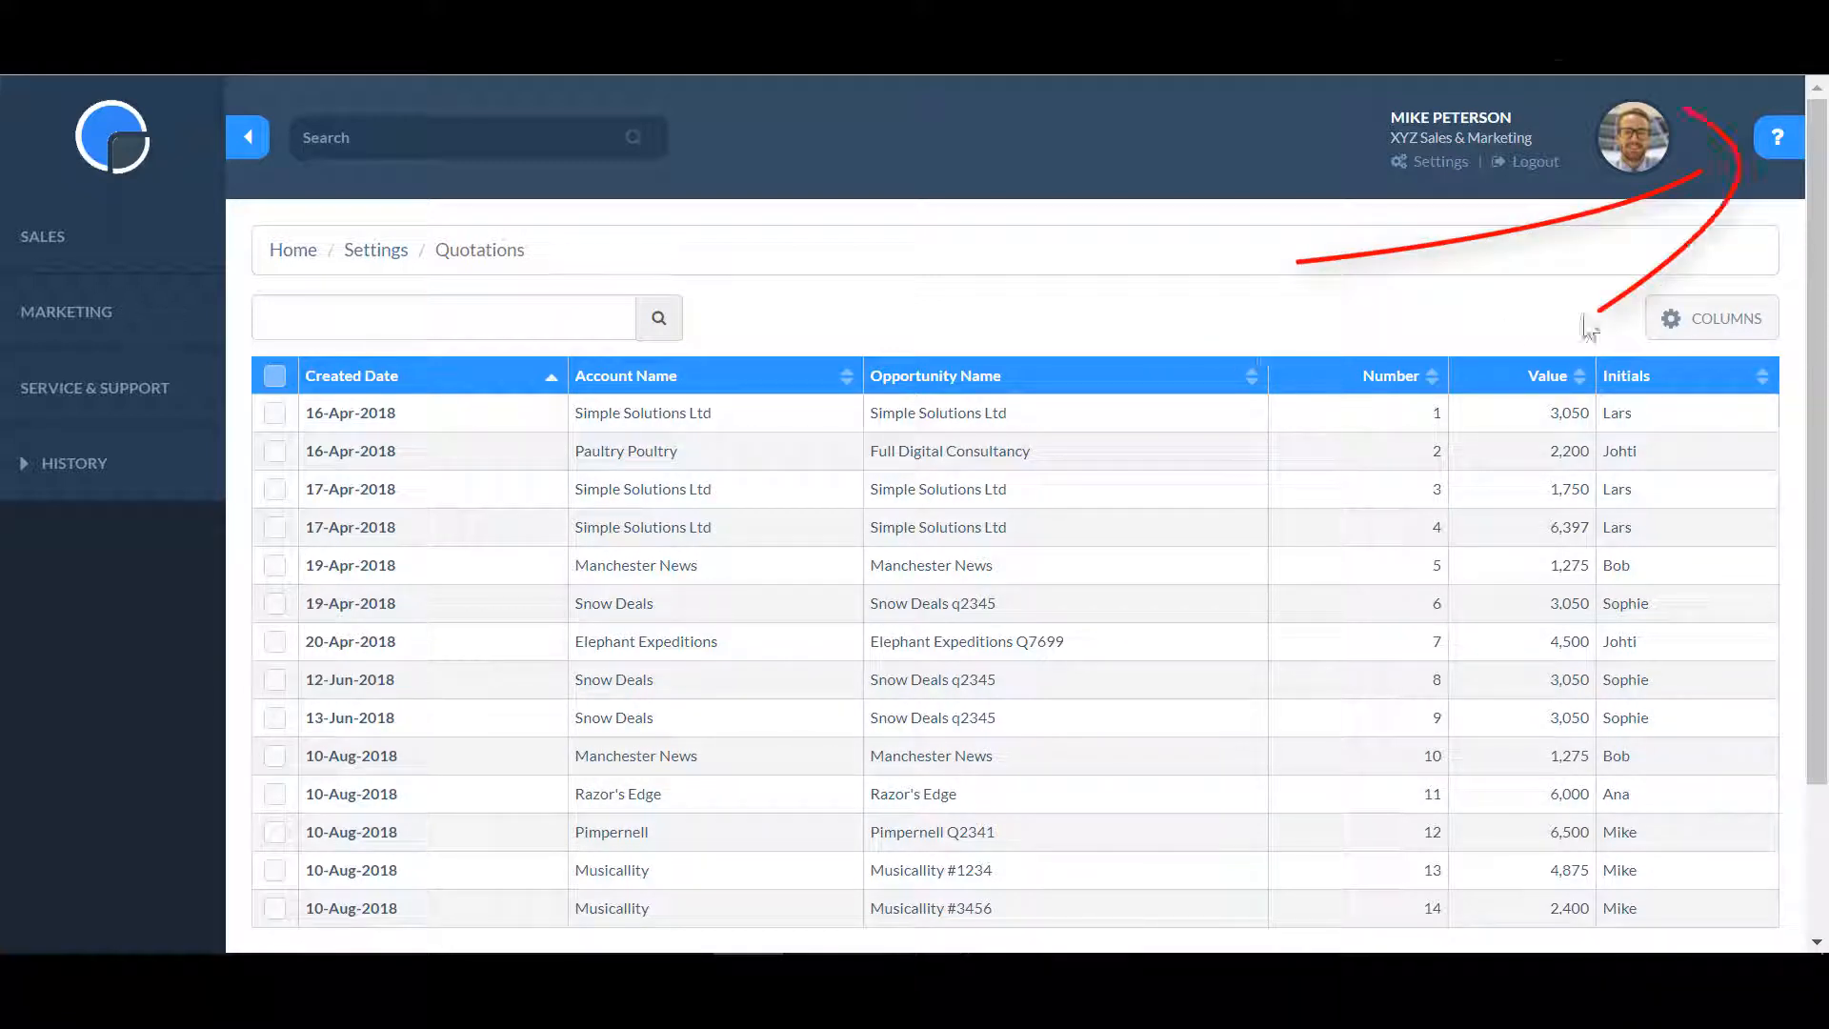
left_click(1777, 136)
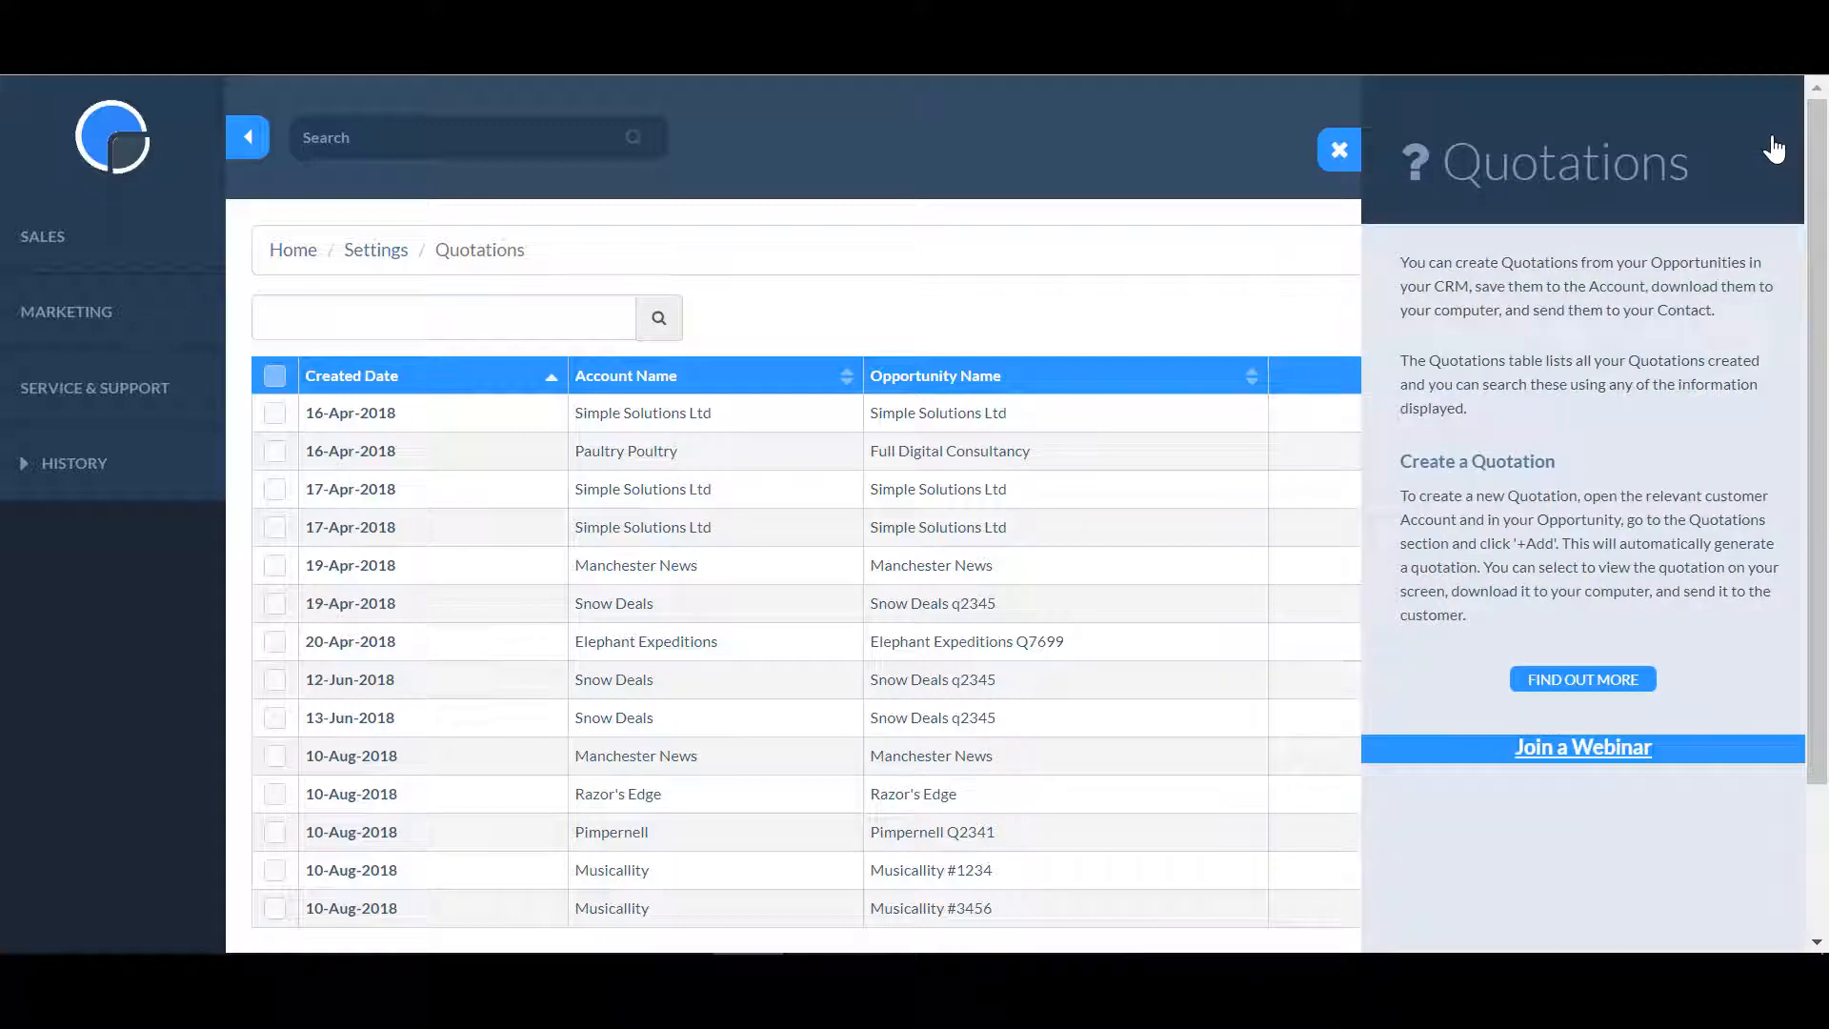